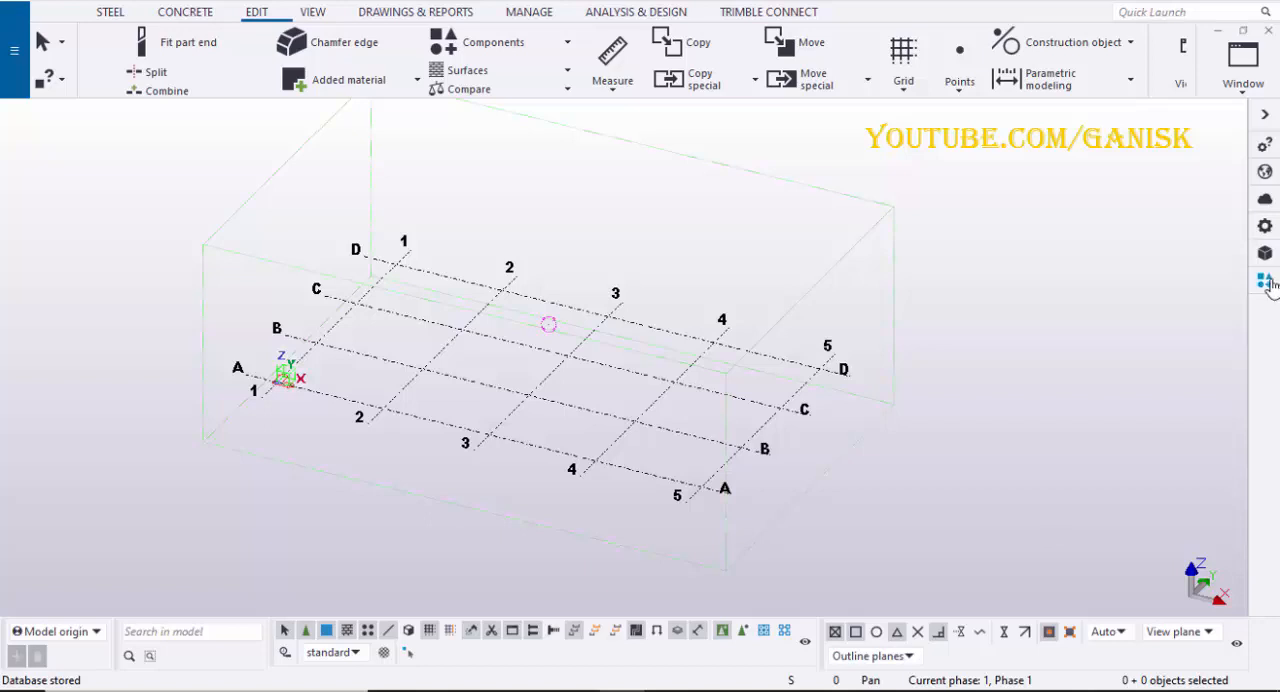
Find the PEB Tapered Section (S94) component by searching 'peb' in the catalog.
left_click(1264, 280)
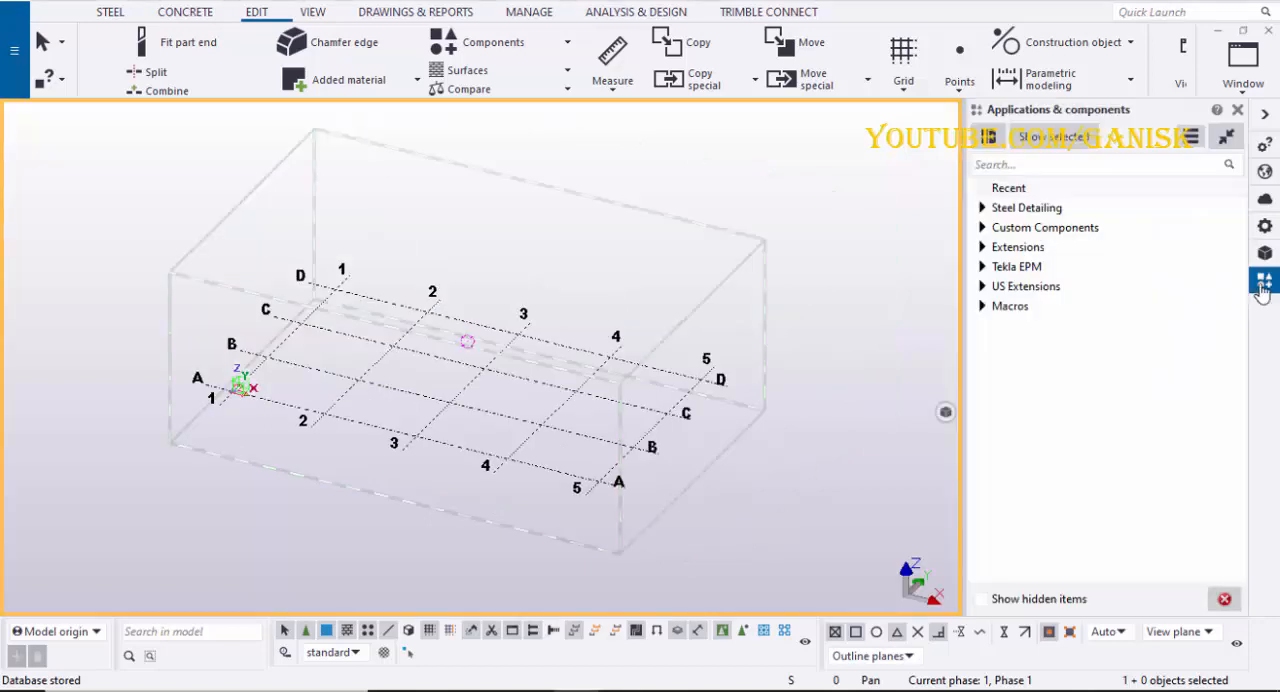
left_click(1100, 164)
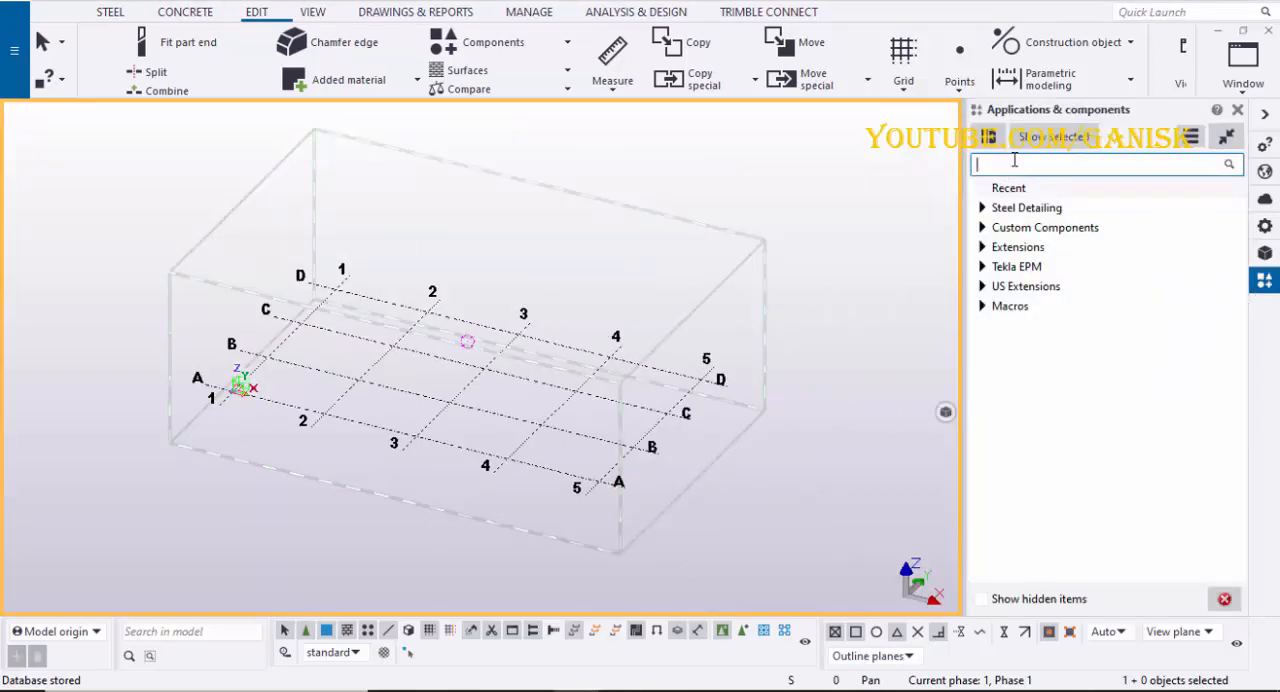
type("peb")
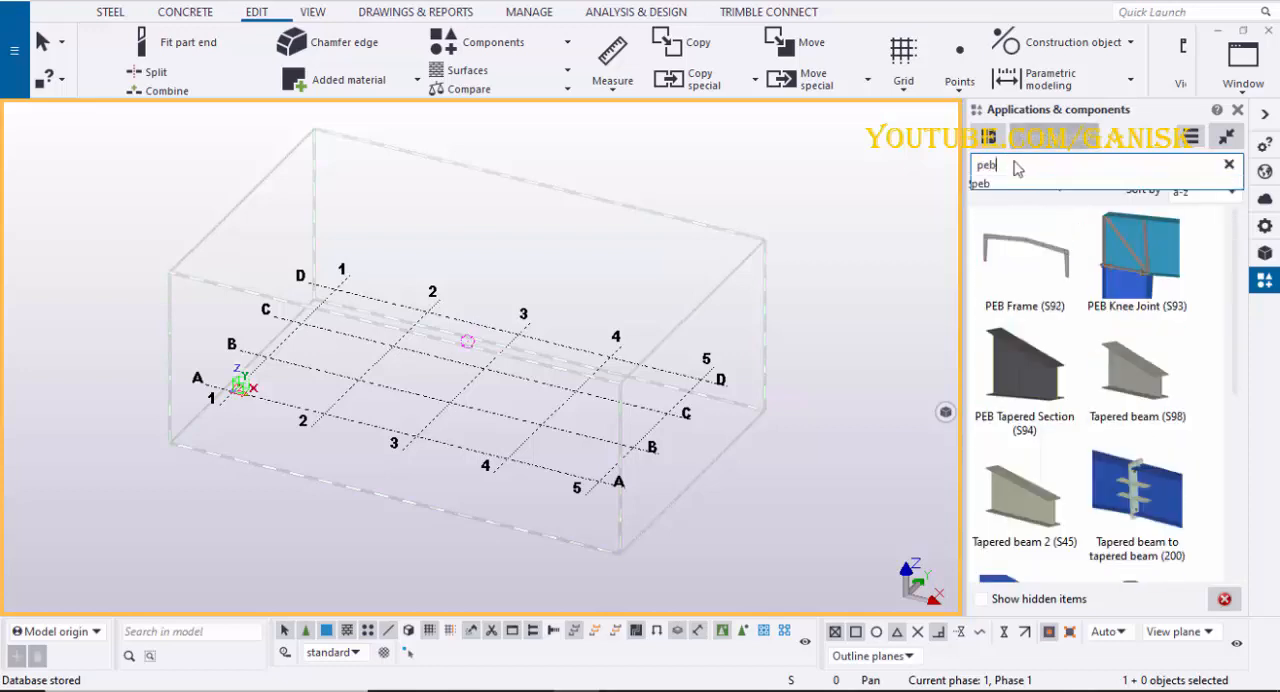
left_click(1024, 370)
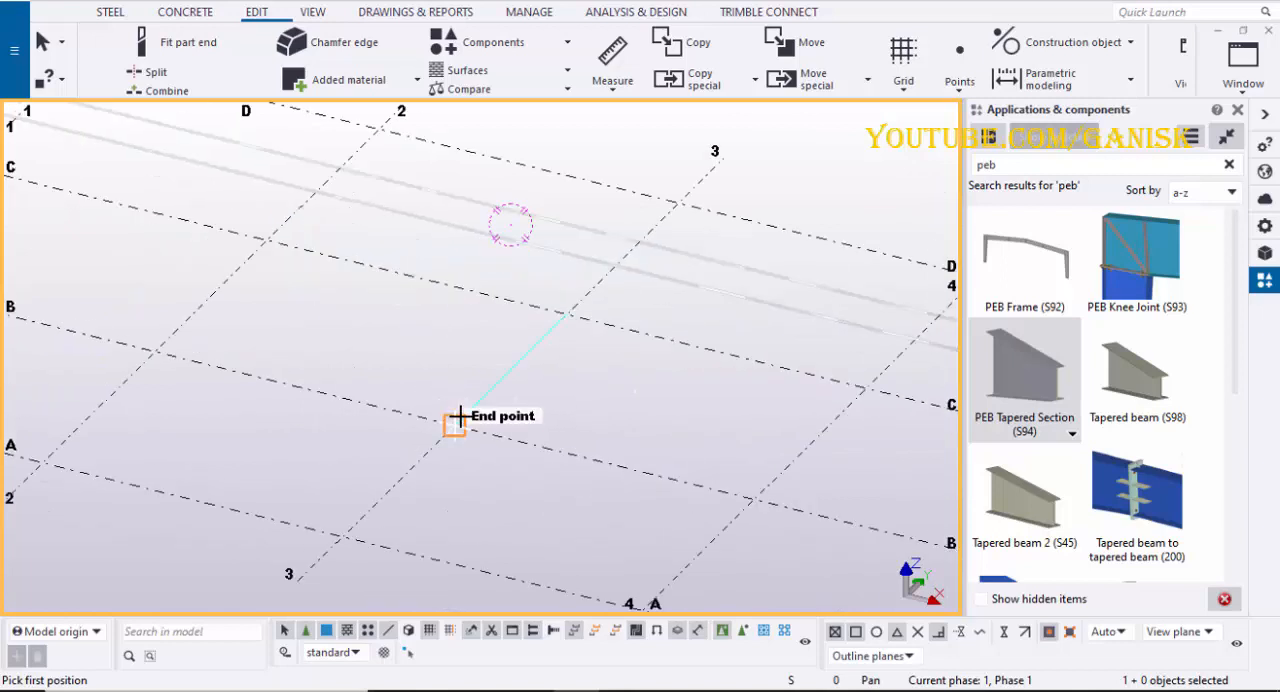
Place the tapered column at the B/3 grid intersection with location value 15.
left_click(456, 422)
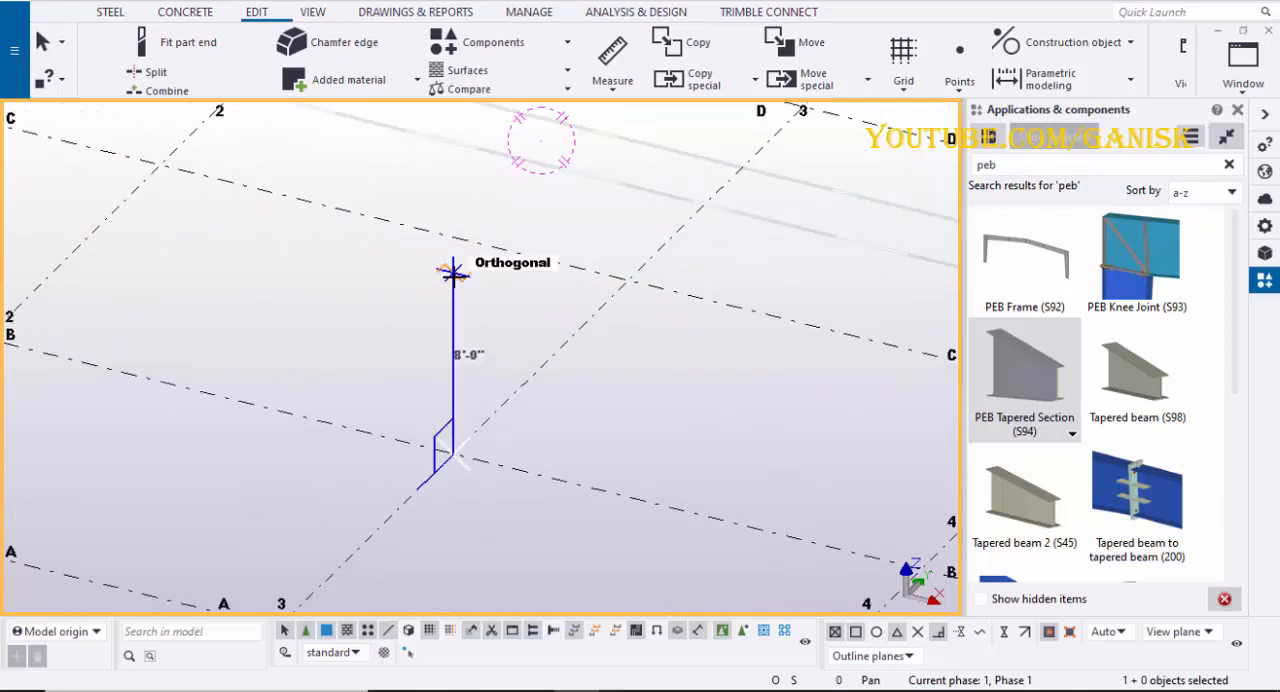
type("15")
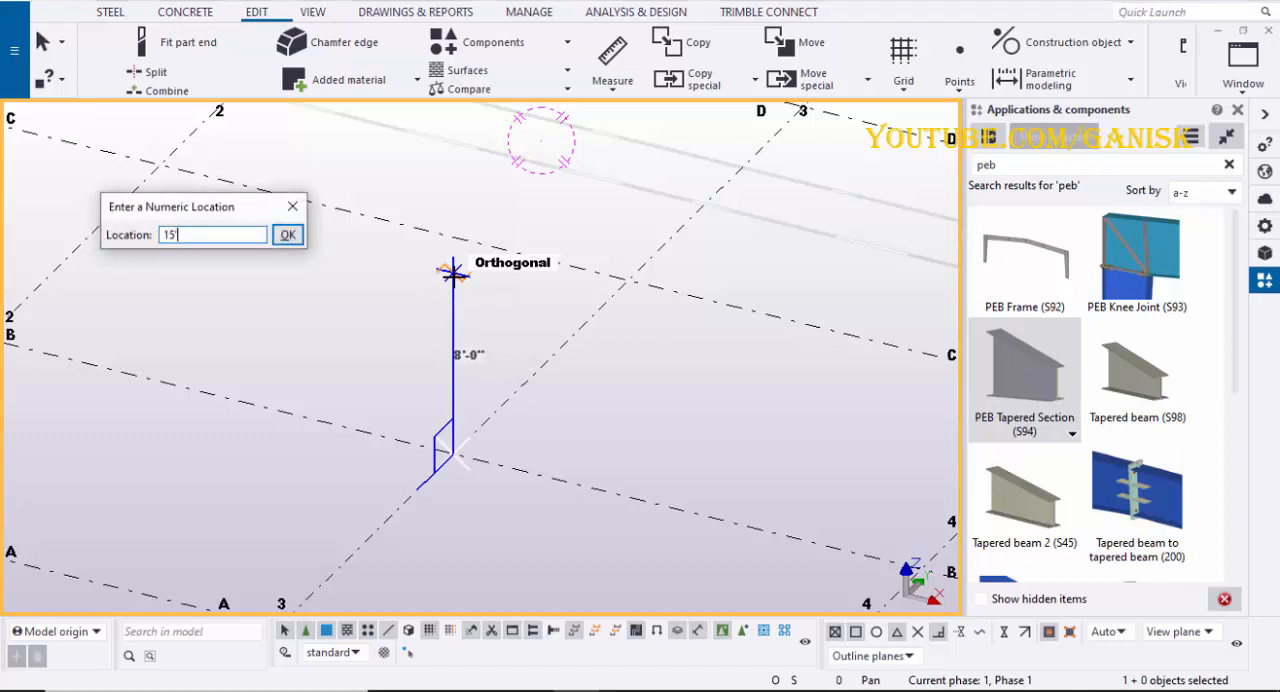
left_click(288, 234)
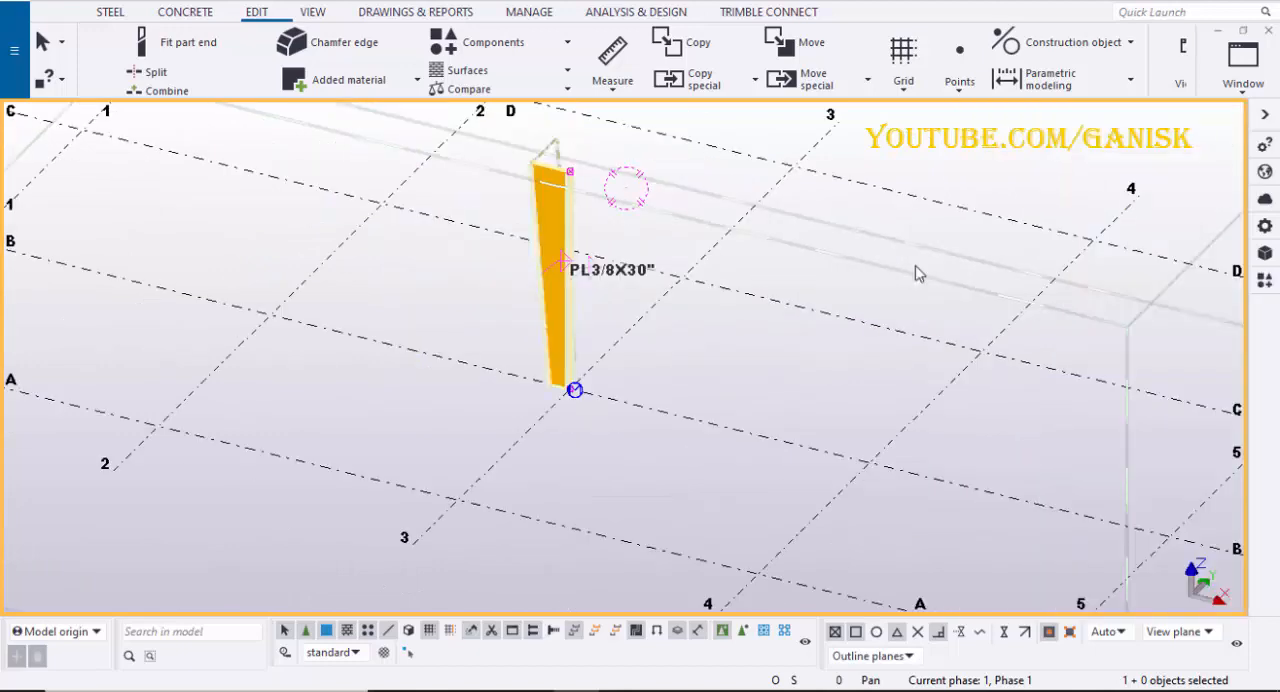
Redraw the view, then change the column's bottom depth from 1'-3" to 1'-6" and apply it.
right_click(920, 272)
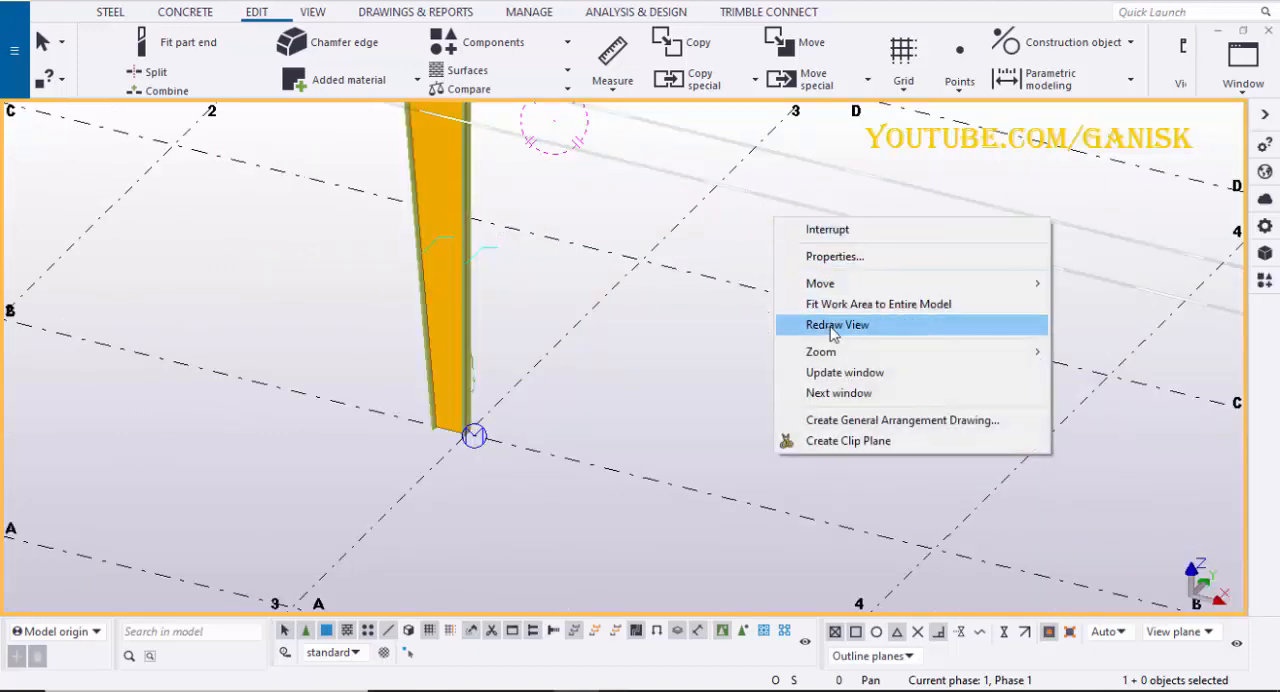
left_click(836, 324)
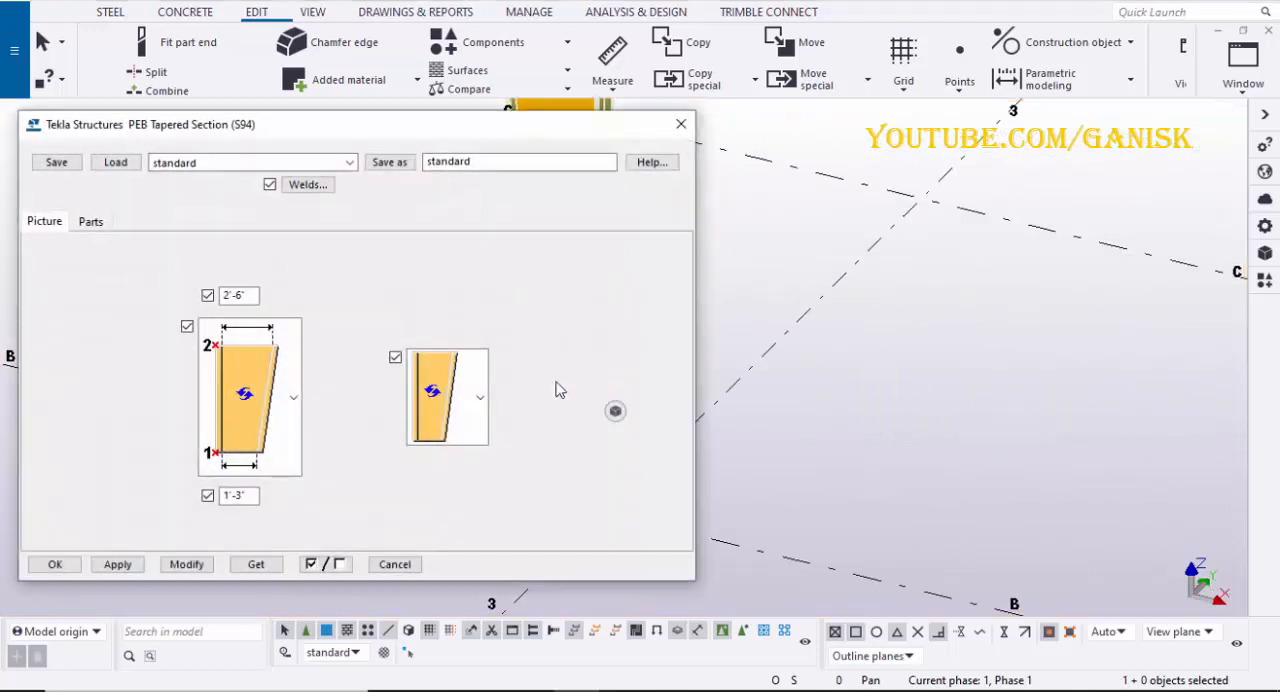
mouse_move(838, 454)
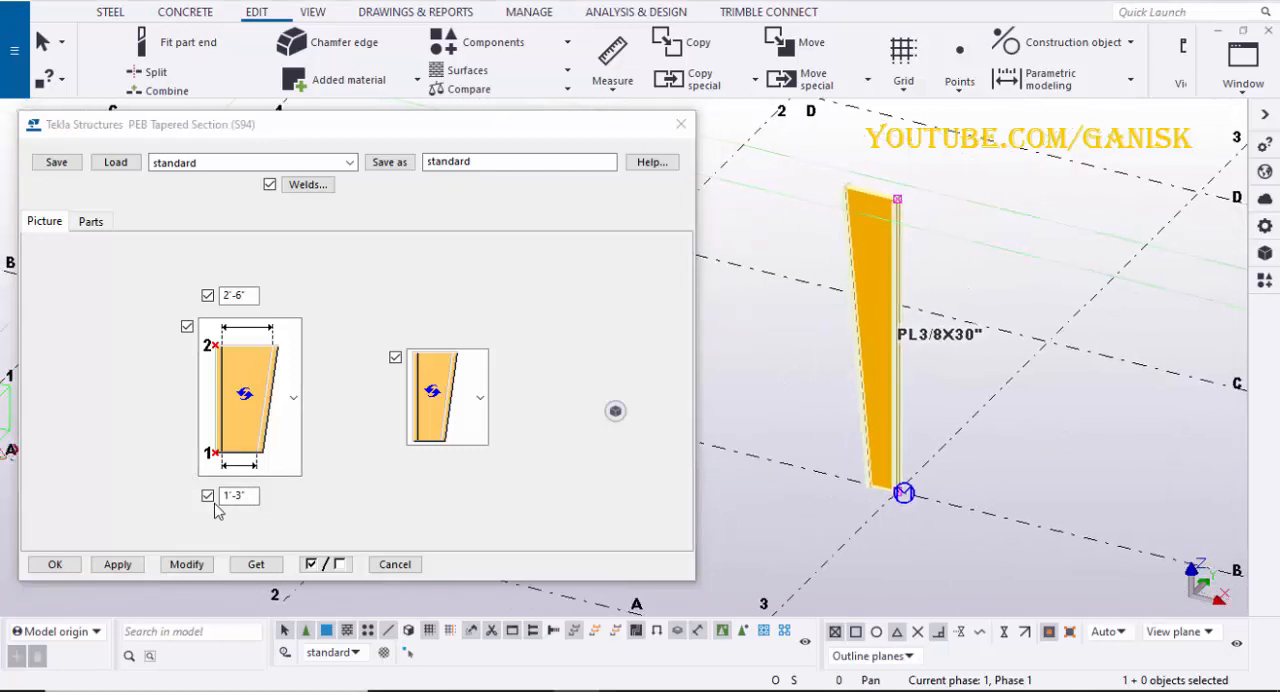
left_click(240, 496)
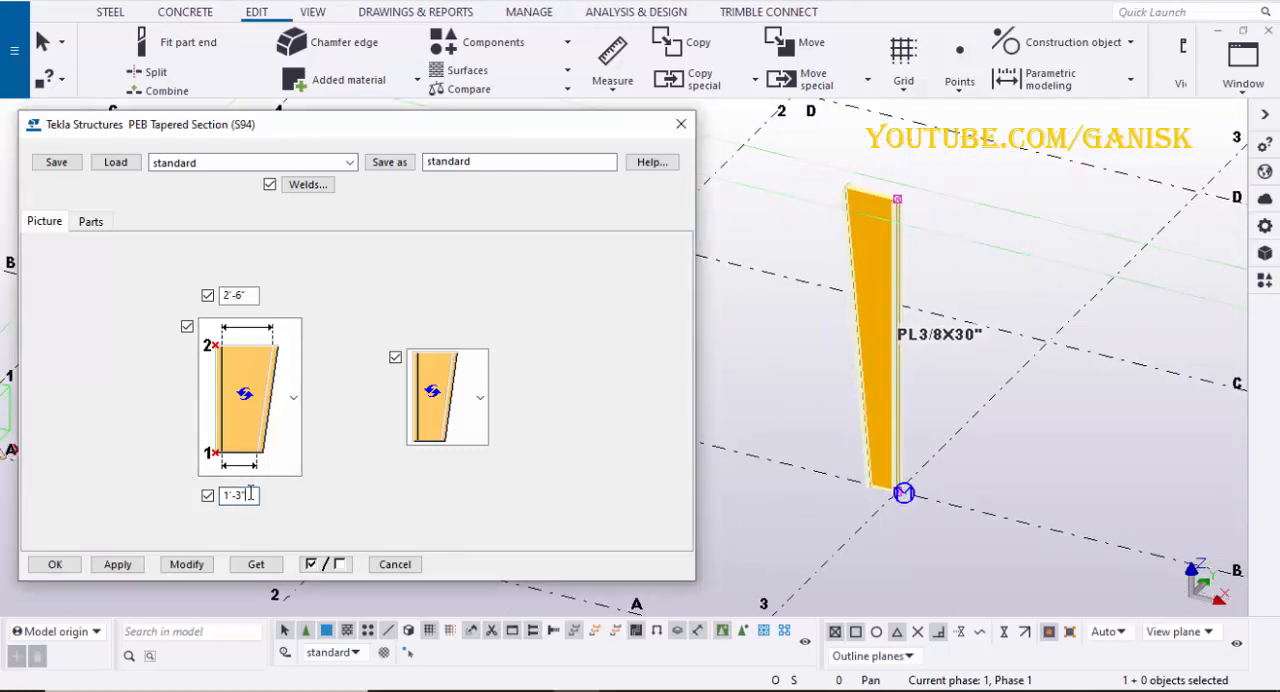
type("1'-6")
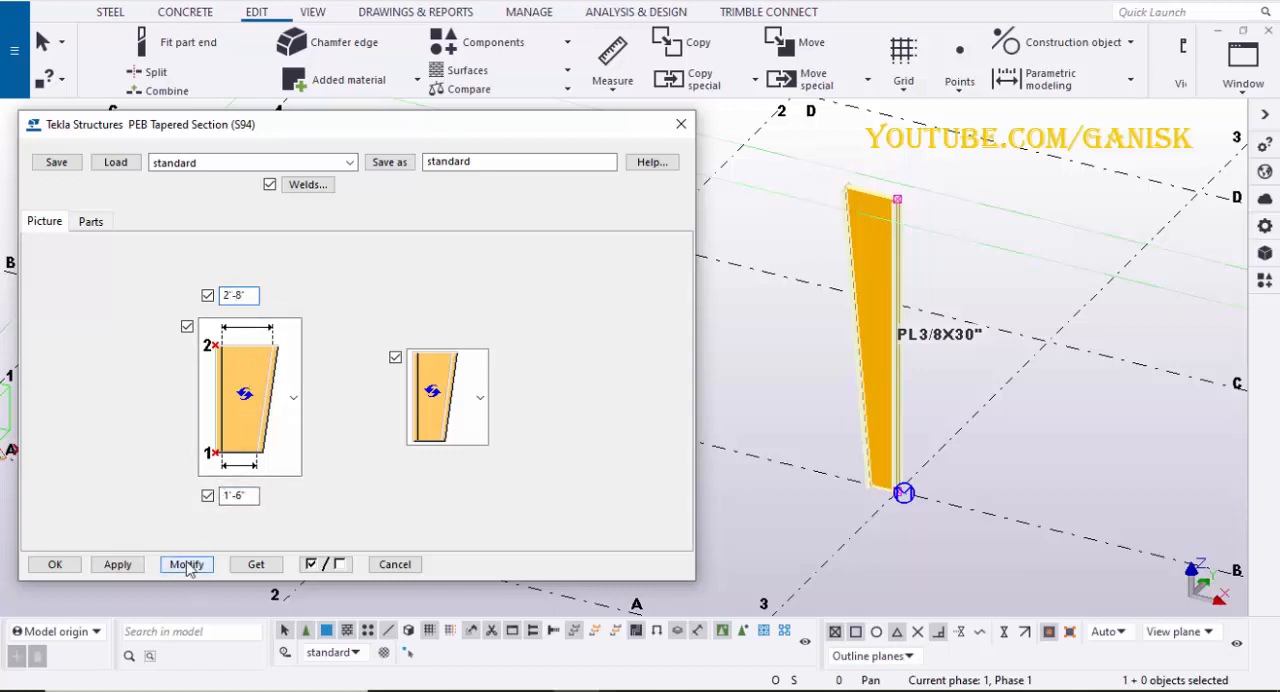
left_click(186, 564)
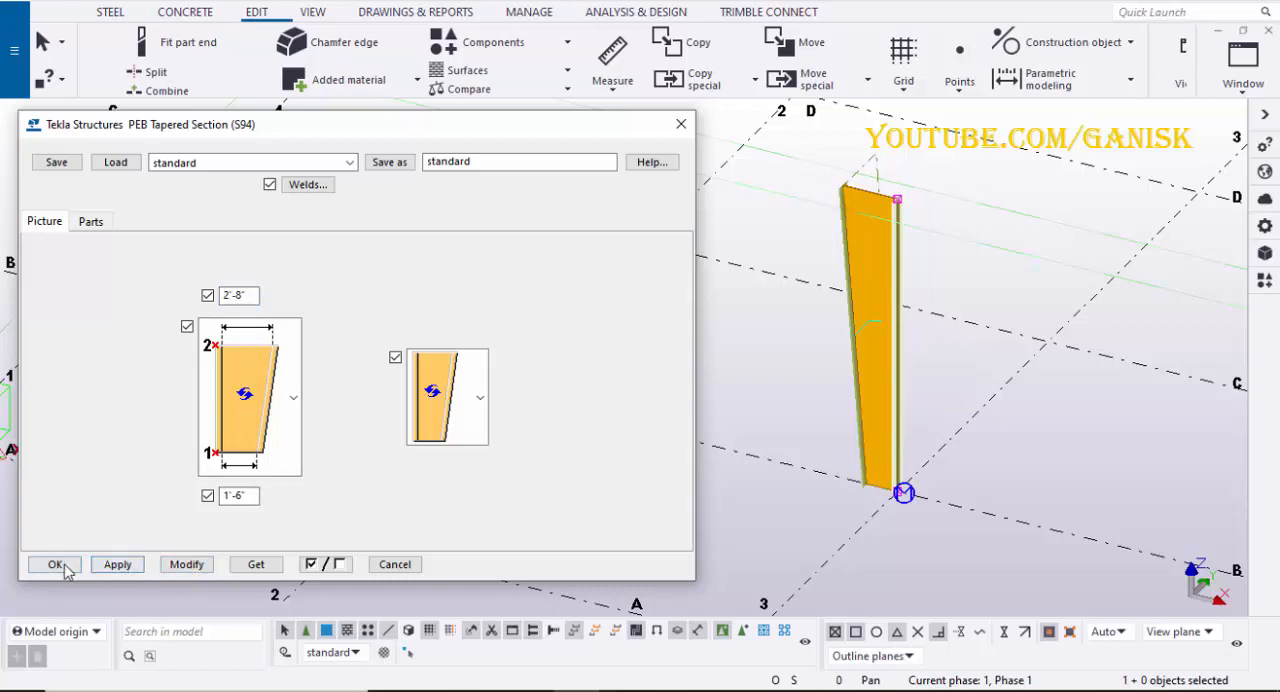
left_click(54, 564)
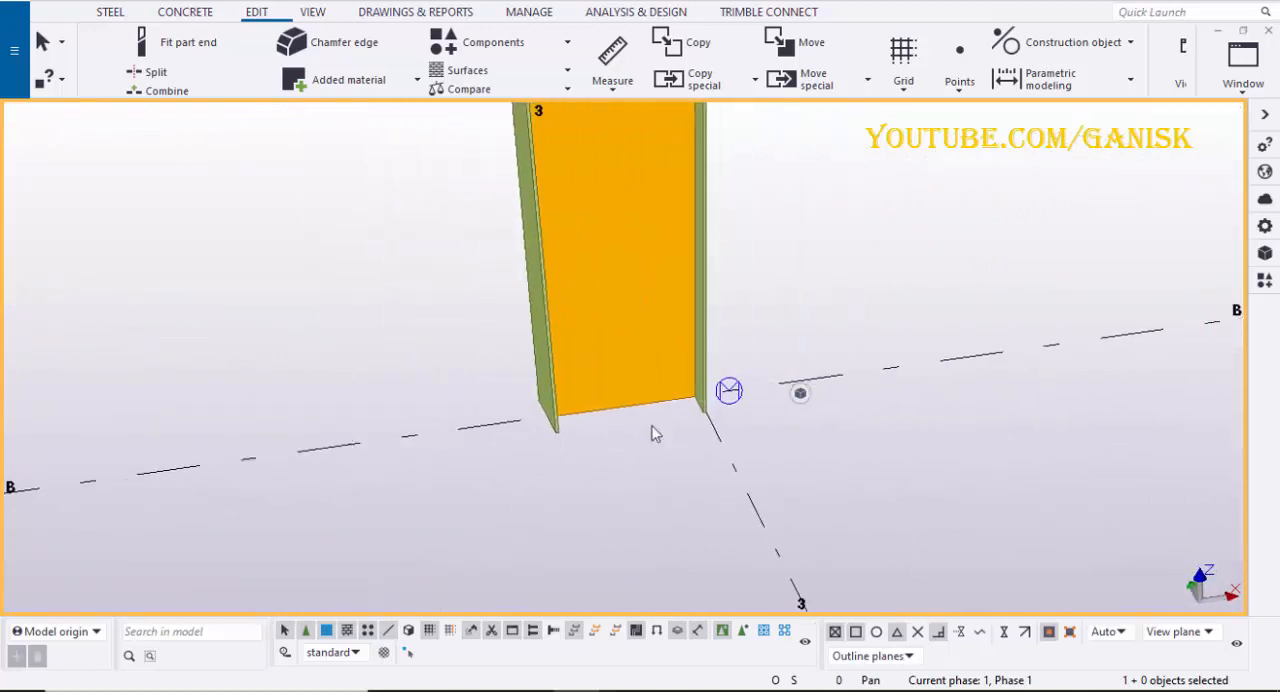
Start a Move > Linear on the tapered column to shift it about 9 inches onto the B/3 intersection.
right_click(656, 434)
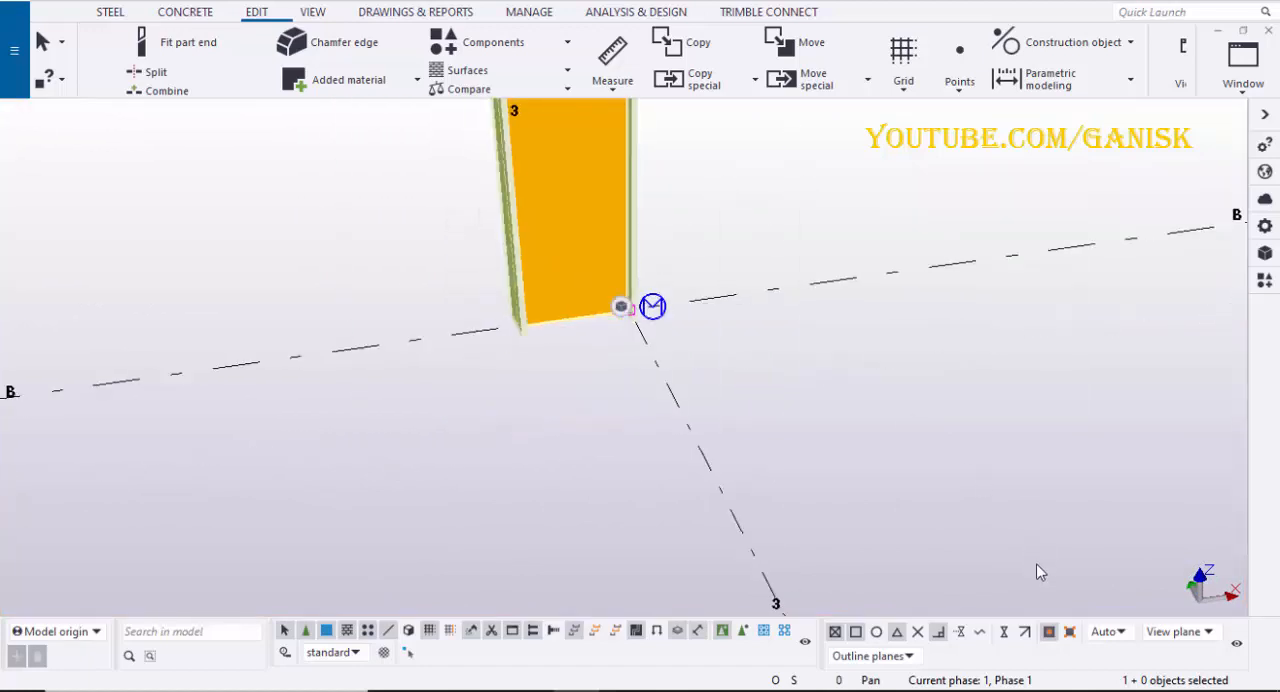
mouse_move(776, 196)
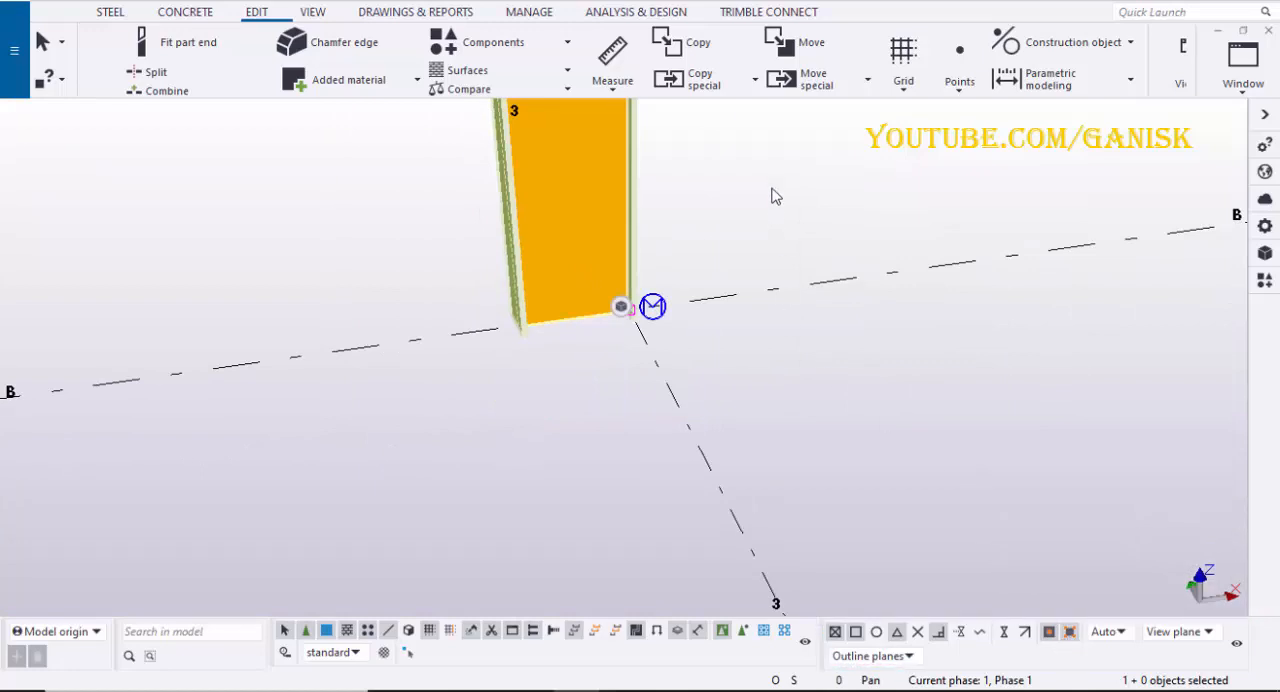
right_click(776, 196)
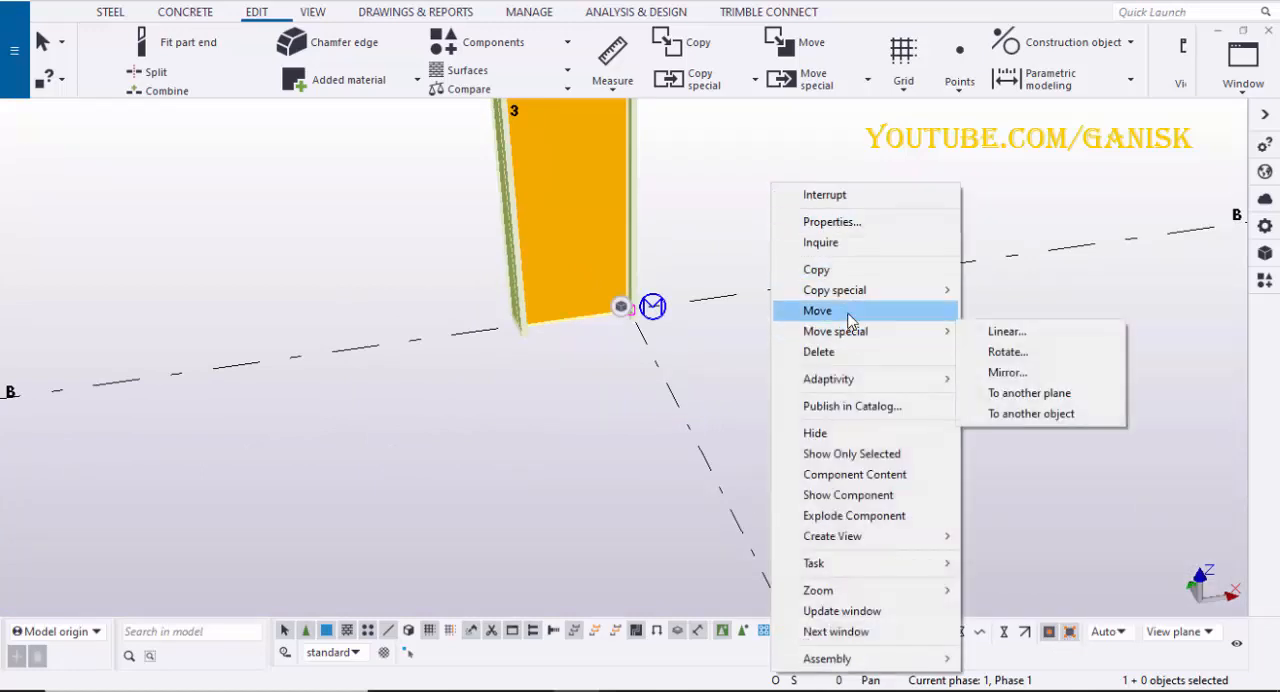
left_click(816, 310)
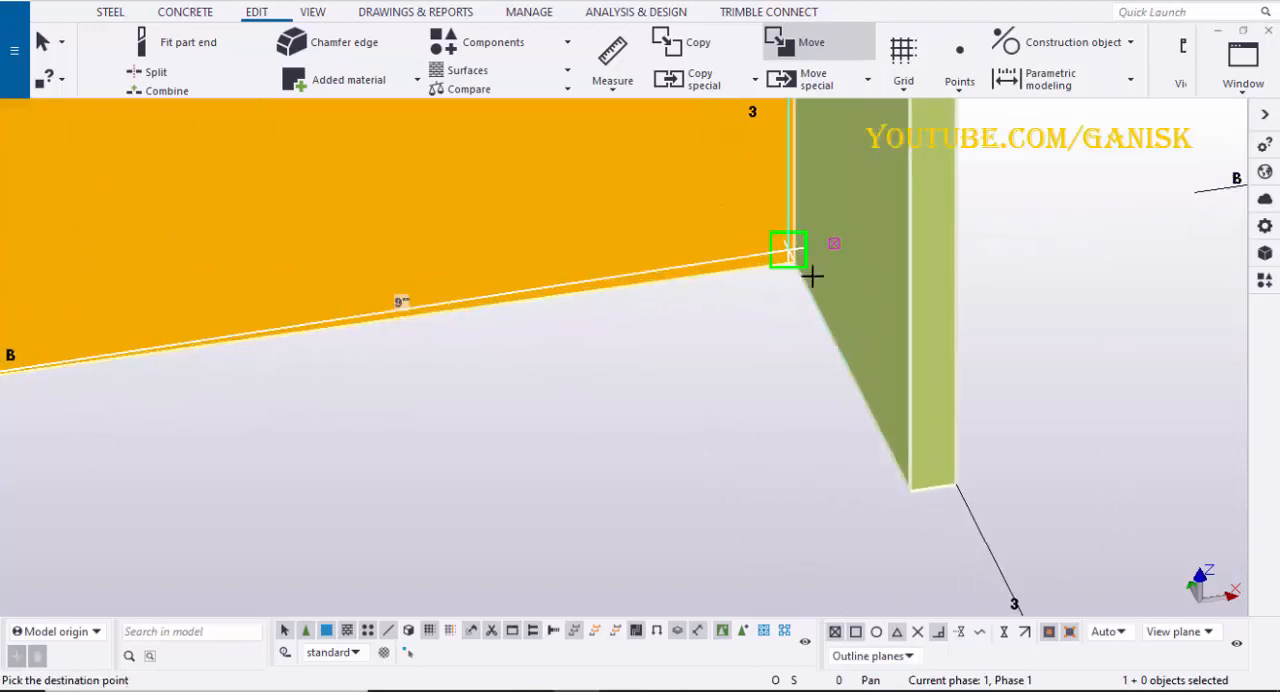
mouse_move(828, 286)
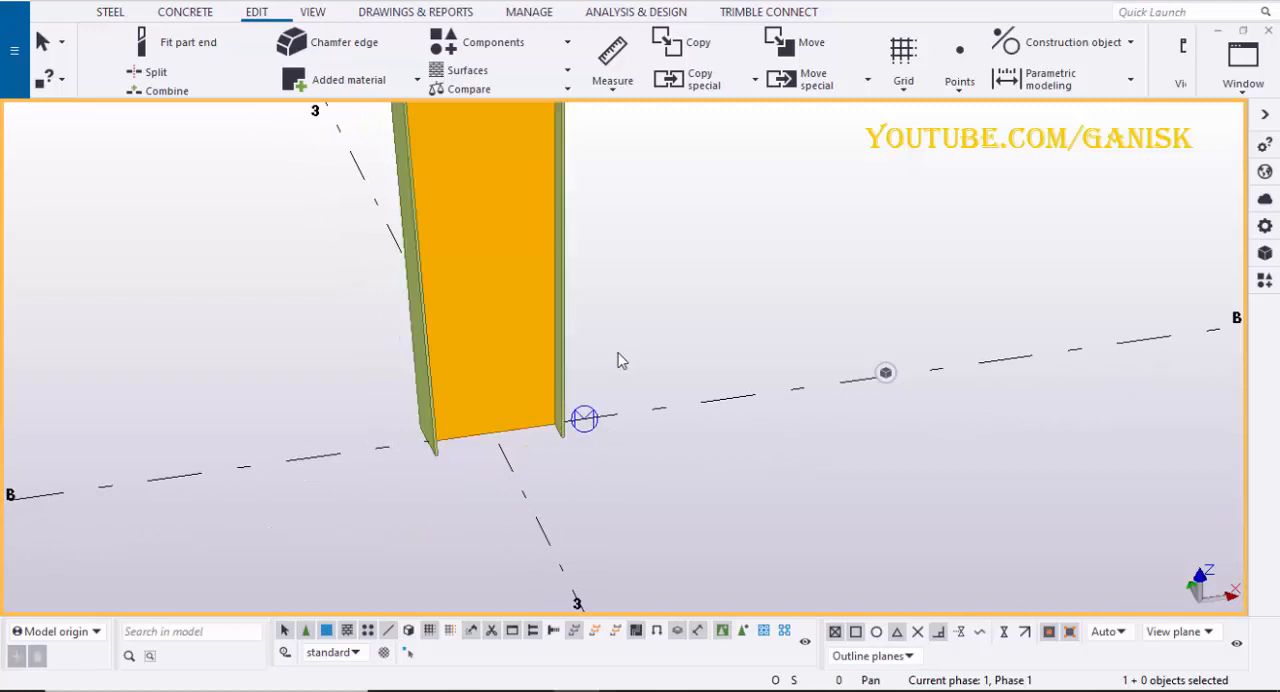
mouse_move(624, 358)
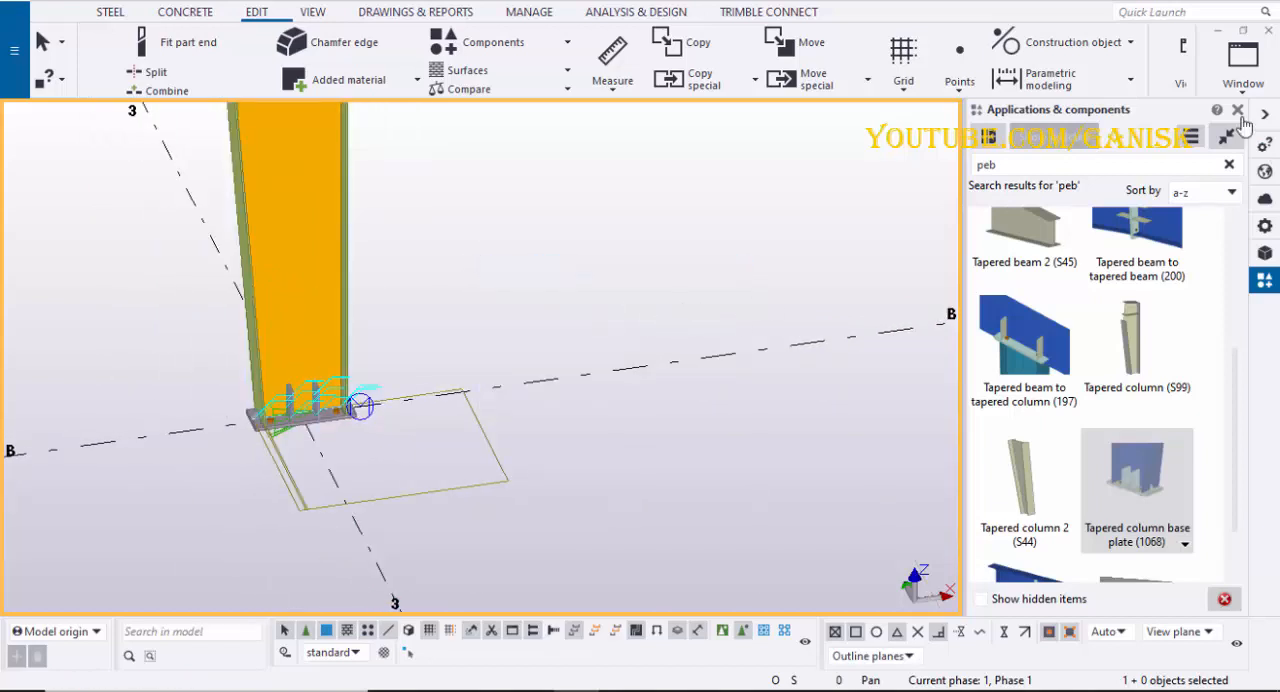
Redraw the view to show the Tapered column base plate (1068) attached at the column foot.
right_click(500, 406)
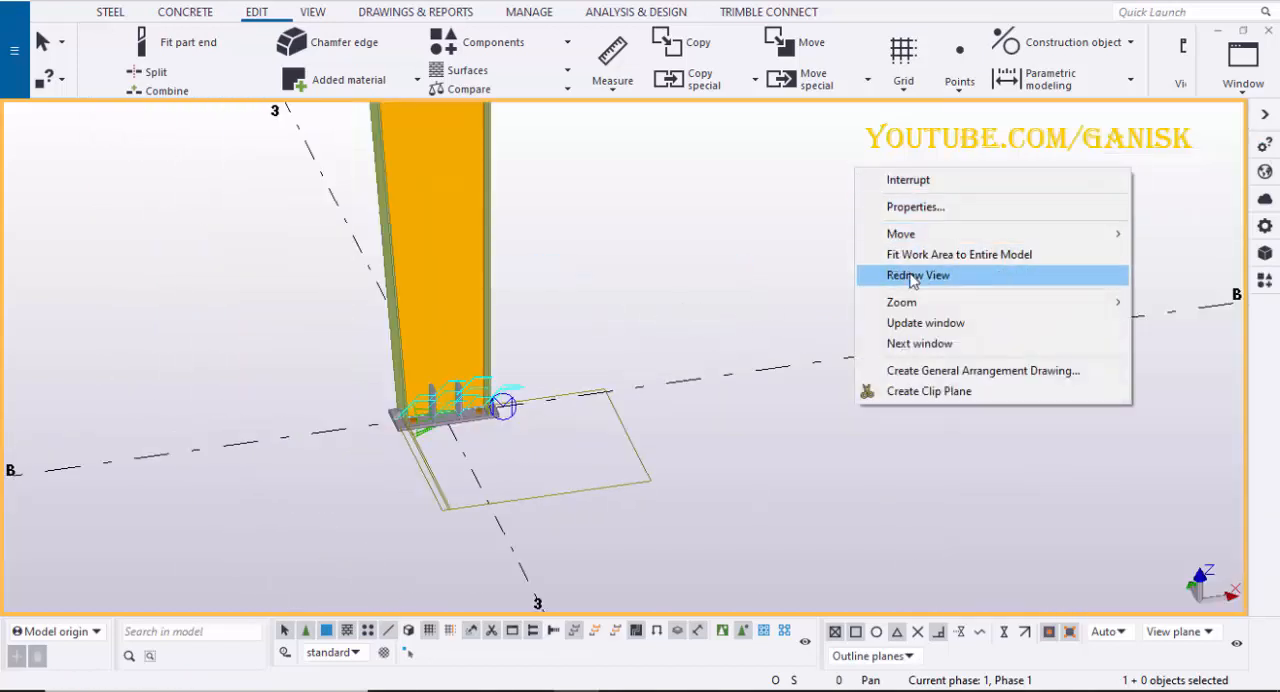
left_click(916, 276)
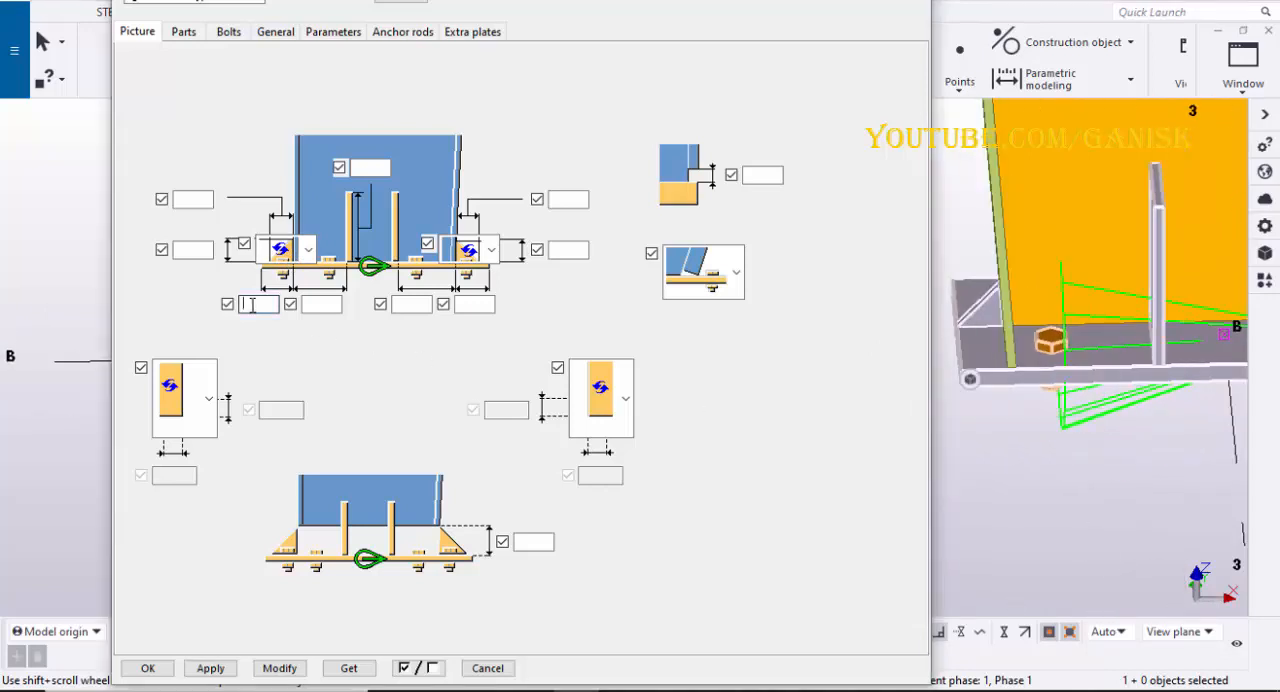
Set the base plate edge distance on the Picture tab to 4".
left_click(258, 304)
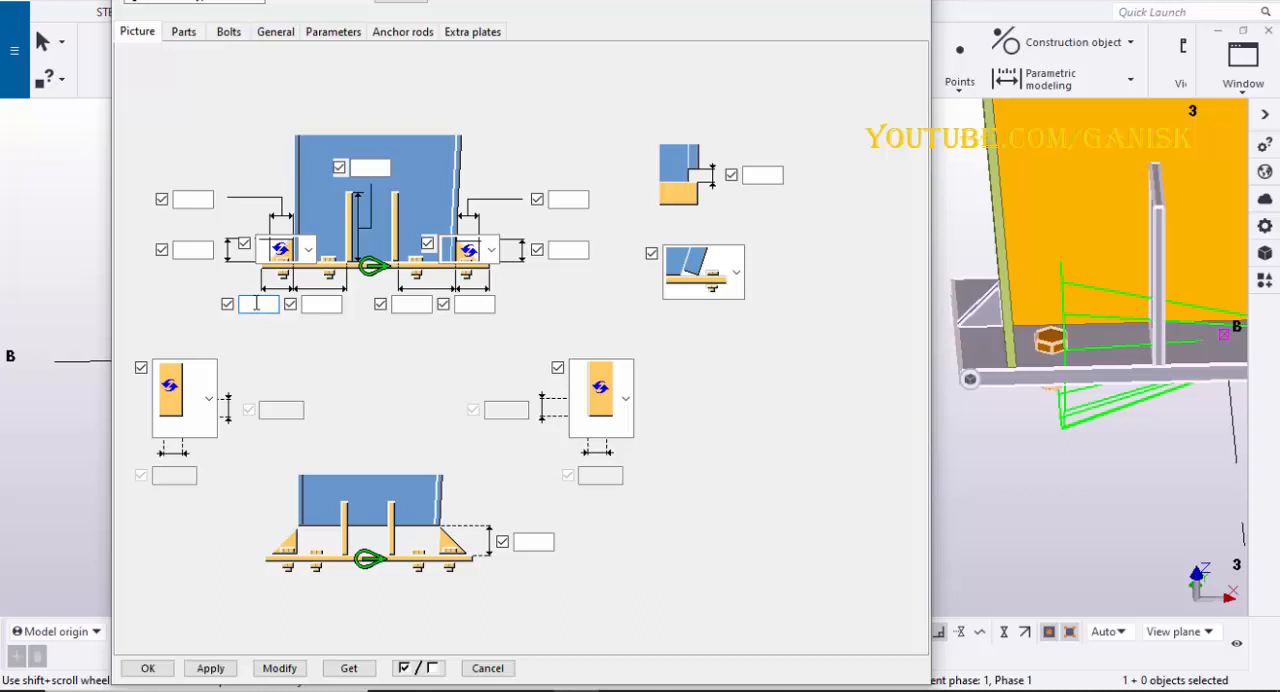
type("4\"")
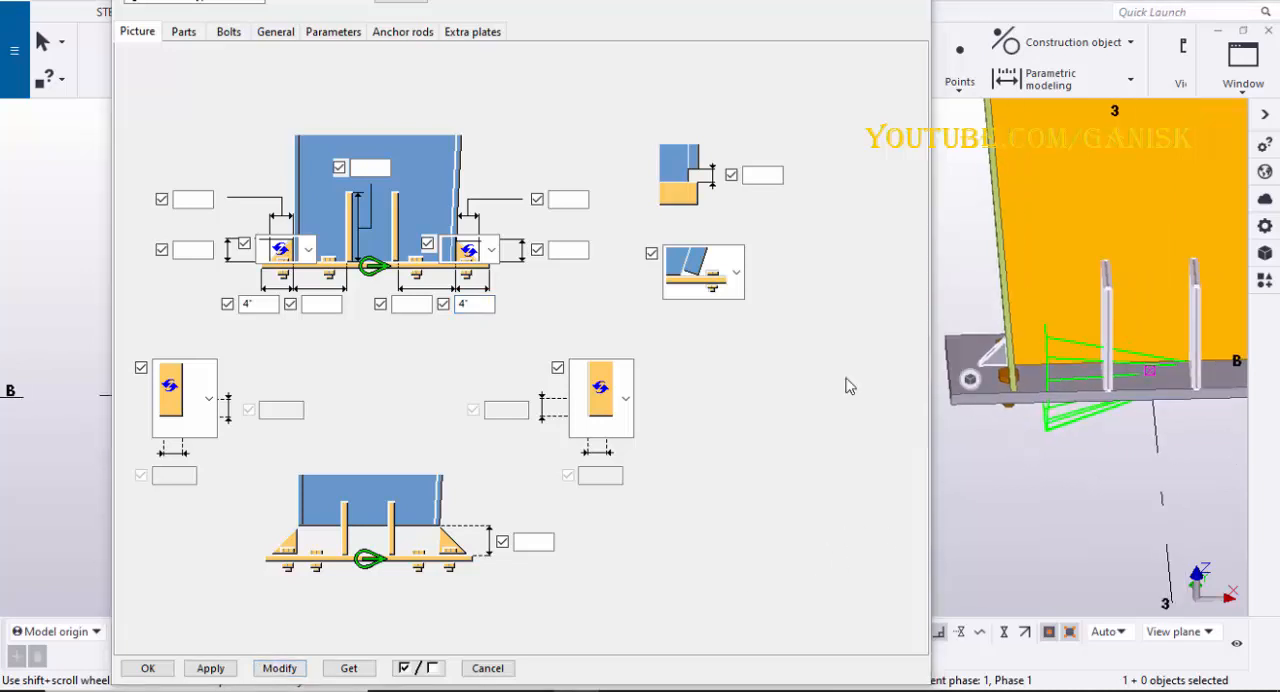
Set the end plate thickness to 3/8 on the Parts tab.
left_click(184, 32)
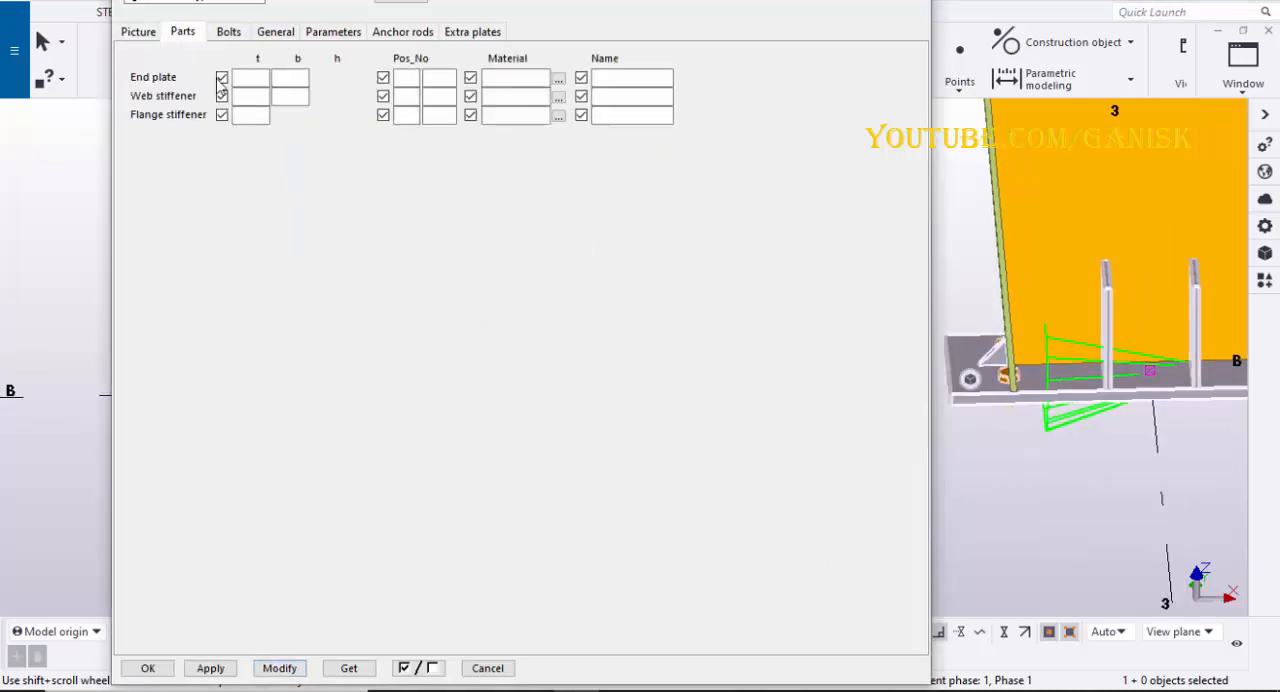
left_click(252, 76)
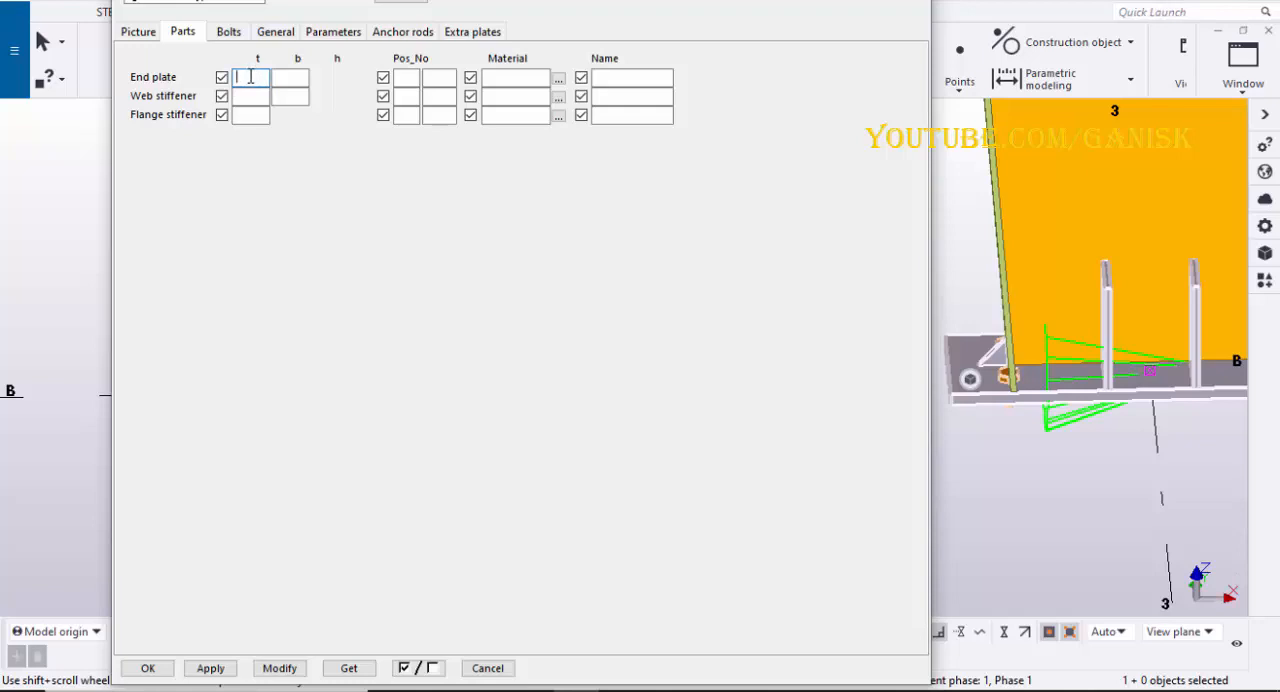
type("3/4")
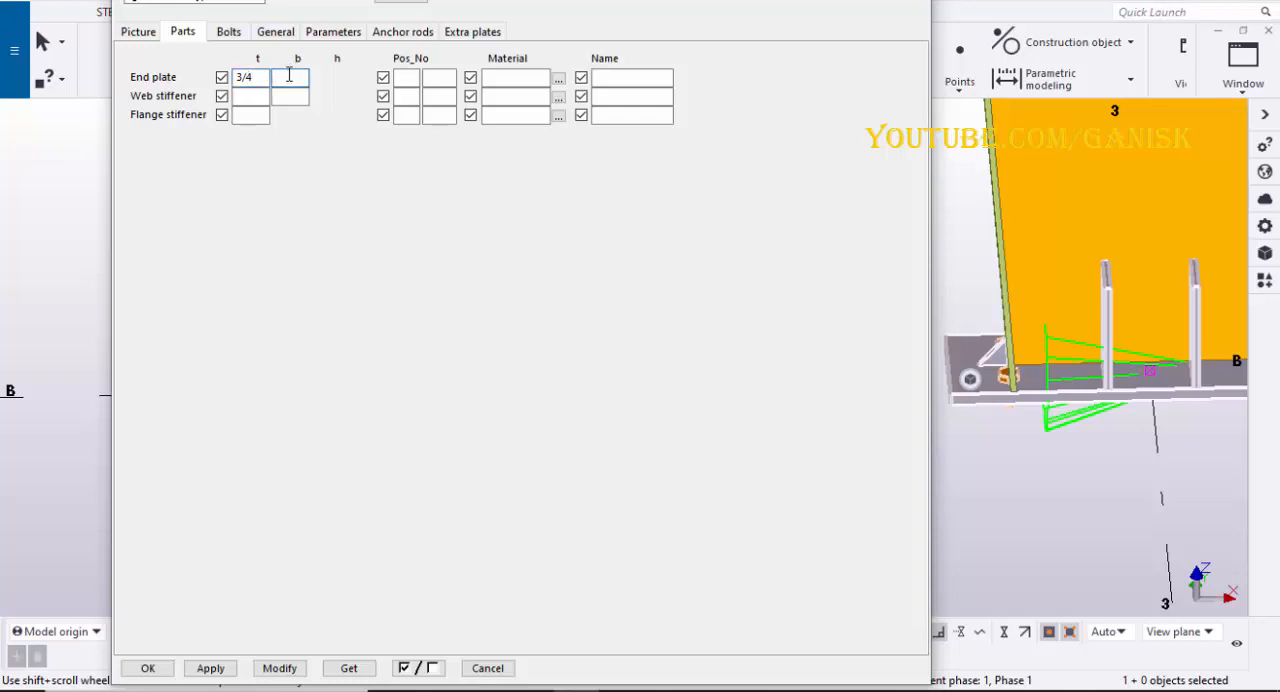
type("8")
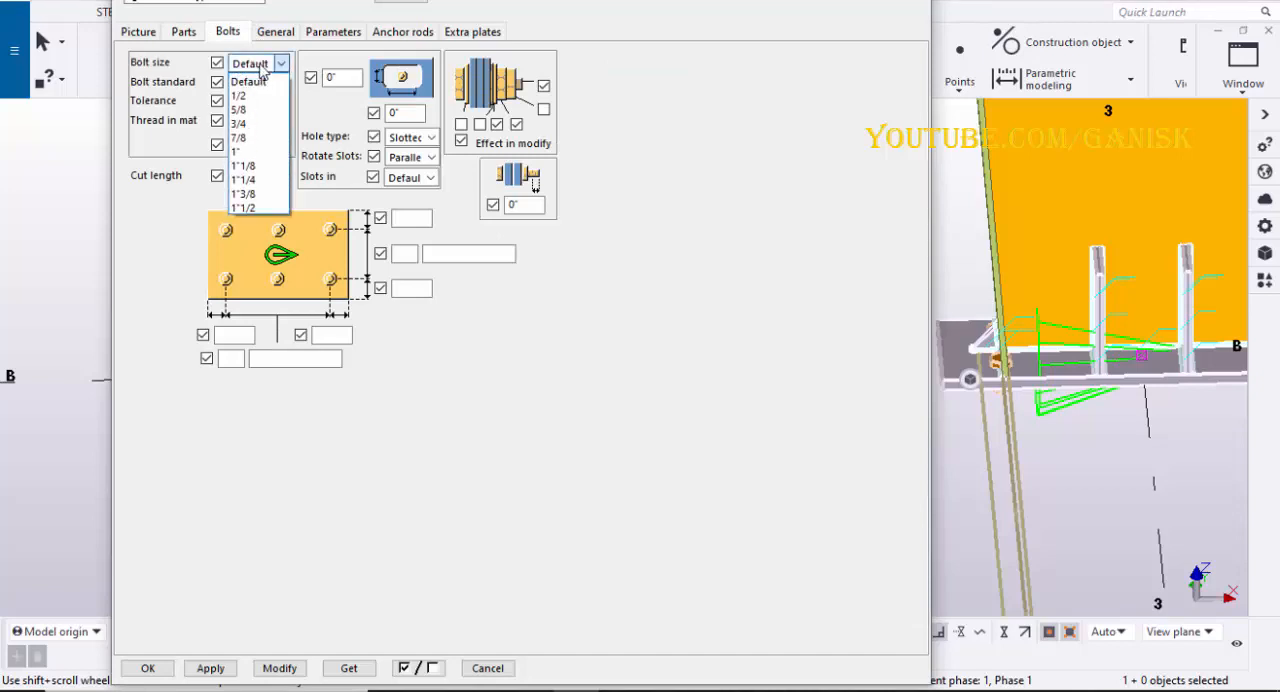
Choose 3/4 bolts with 1/8 tolerance and a 2" edge distance.
left_click(238, 124)
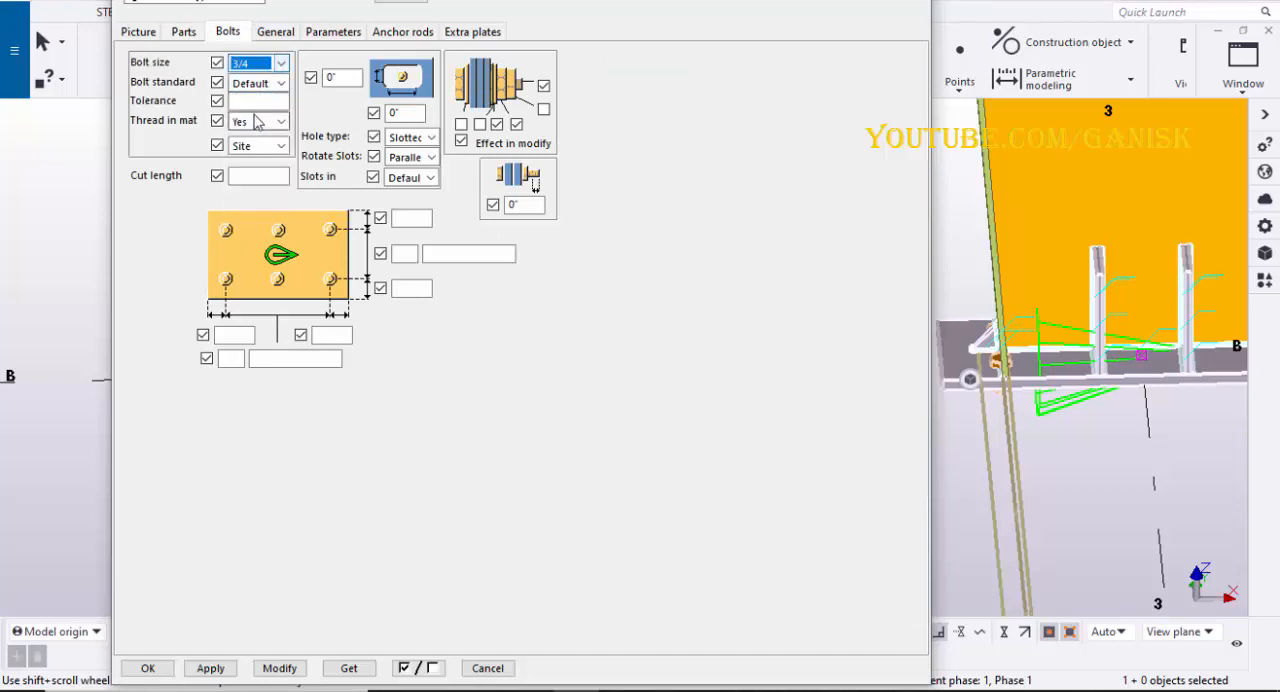
left_click(256, 100)
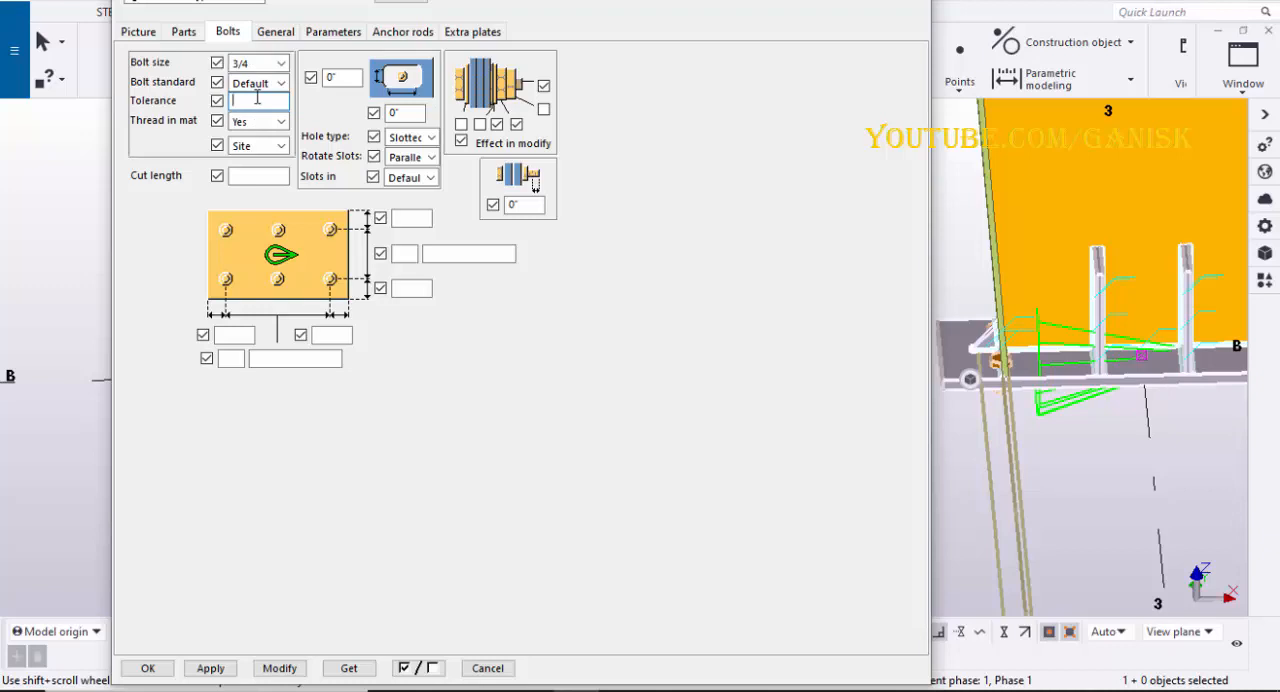
type("1/8")
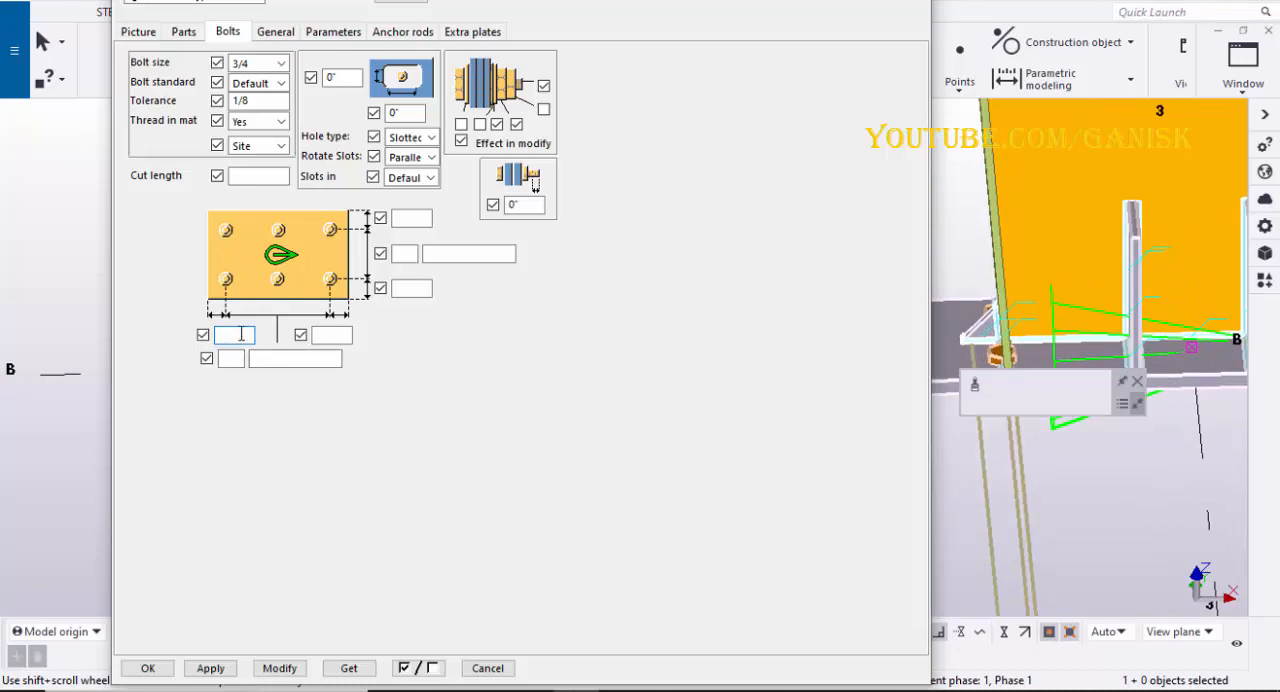
type("2\"")
left_click(230, 358)
type("4")
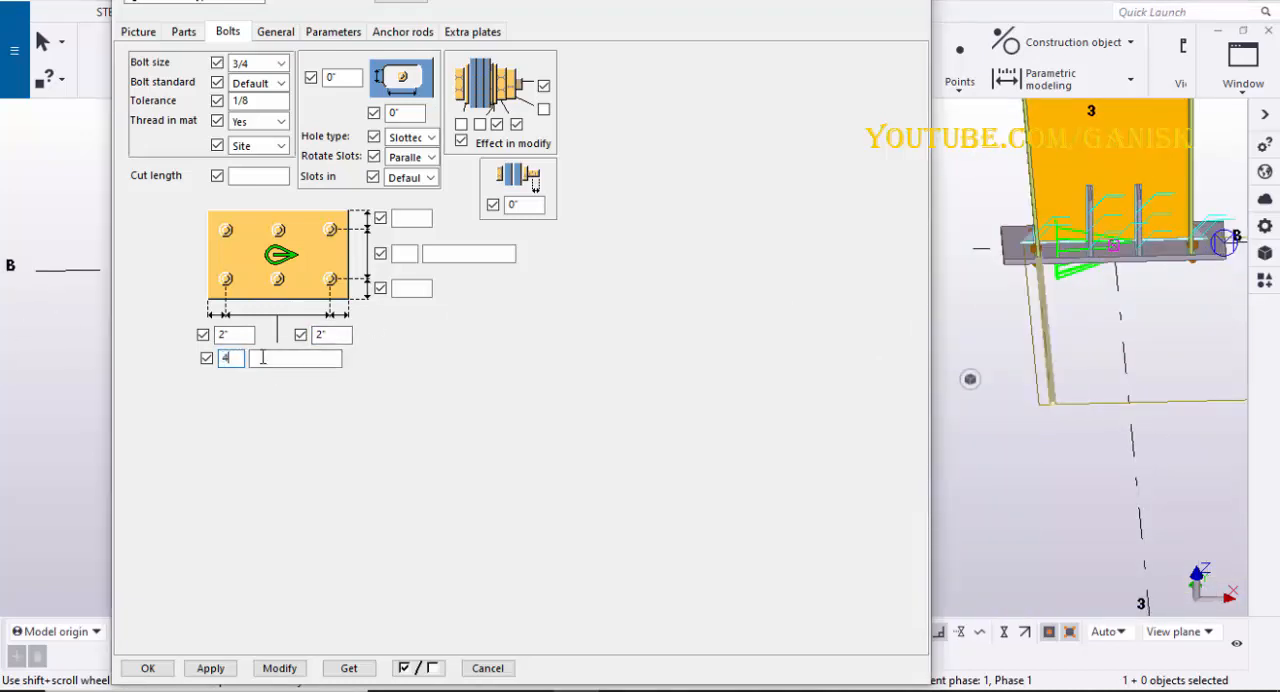
Fill in the bolt group spacing values: horizontal 5, vertical 2 and 4.
left_click(294, 358)
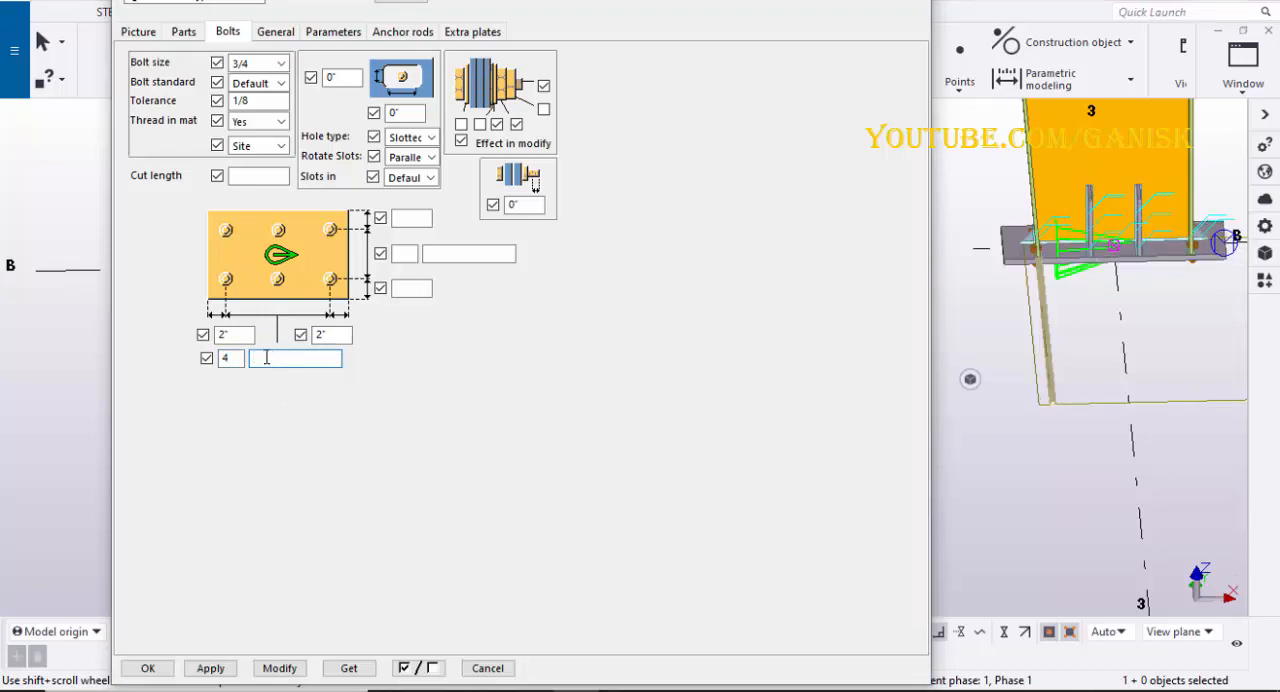
type("5\" 1'-0 7/8 5")
left_click(412, 218)
type("2")
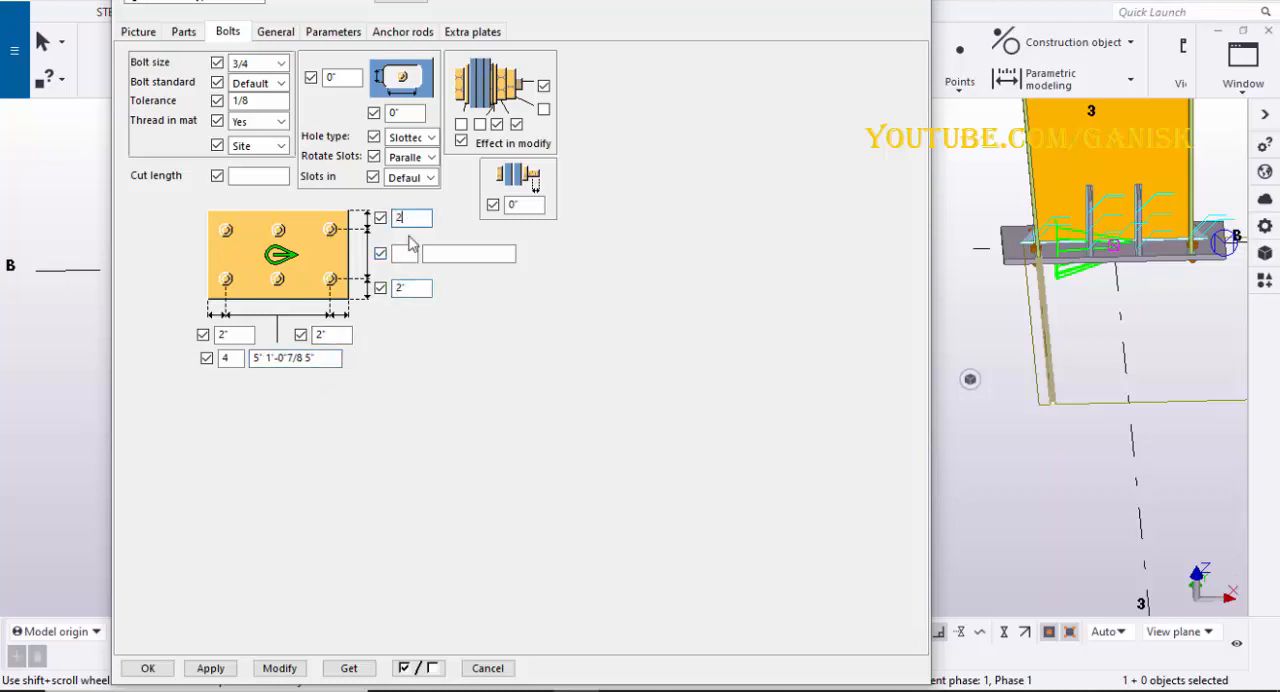
left_click(404, 252)
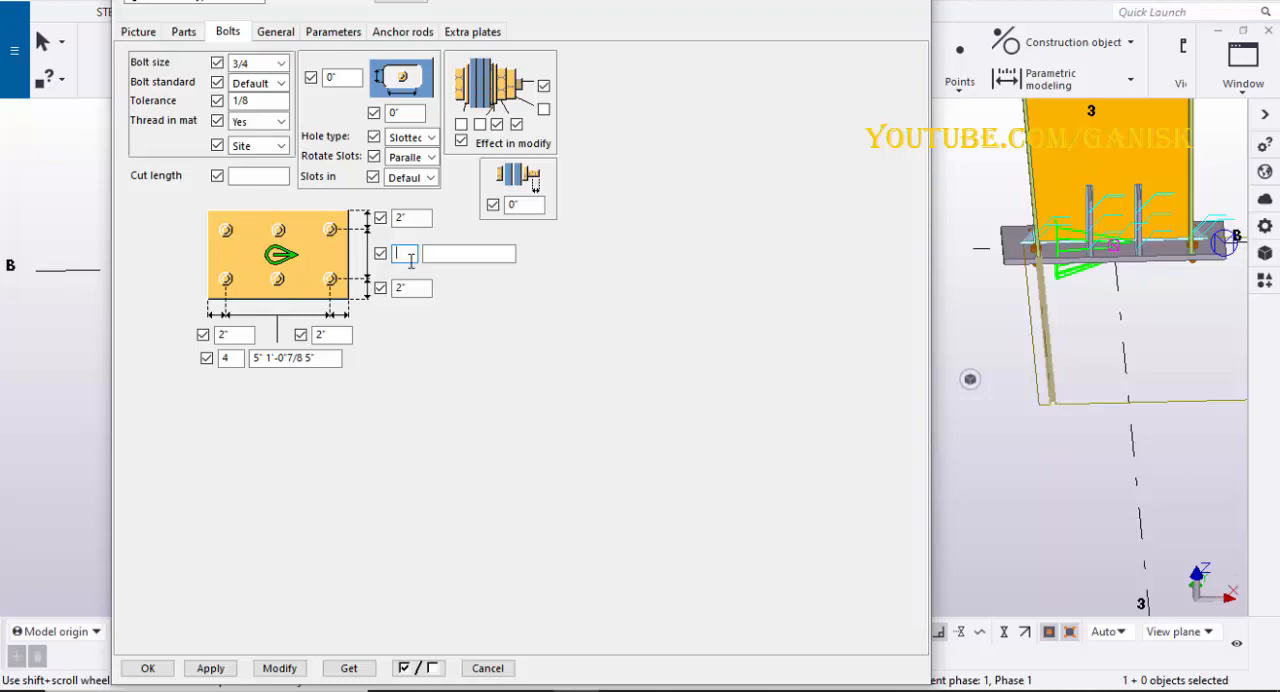
type("2")
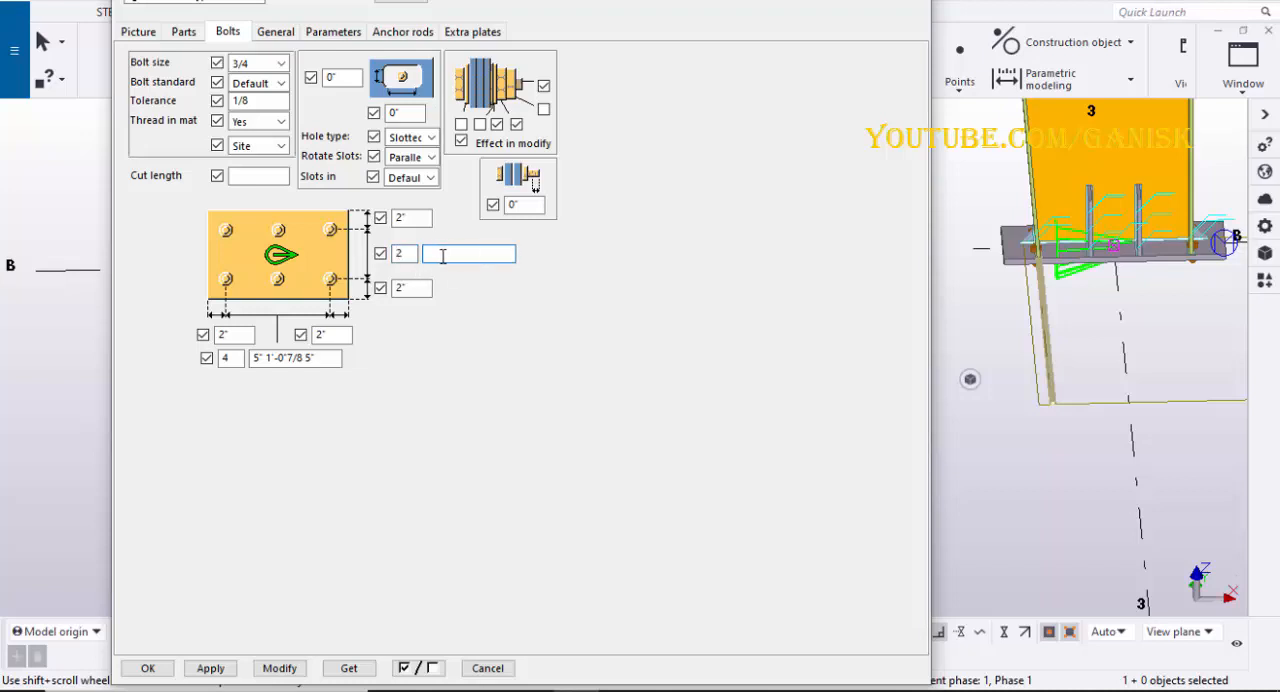
type("4\"")
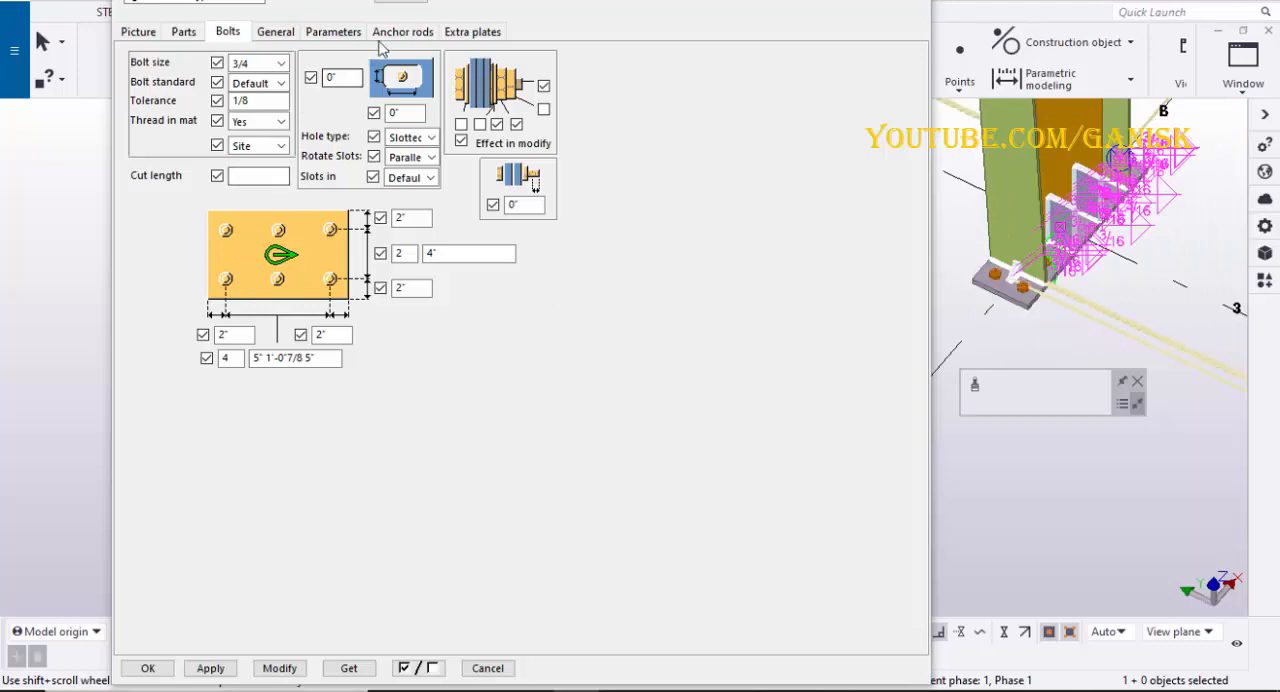
Assign the ROD3/4 round profile to the anchor rods from the profile catalog.
left_click(402, 32)
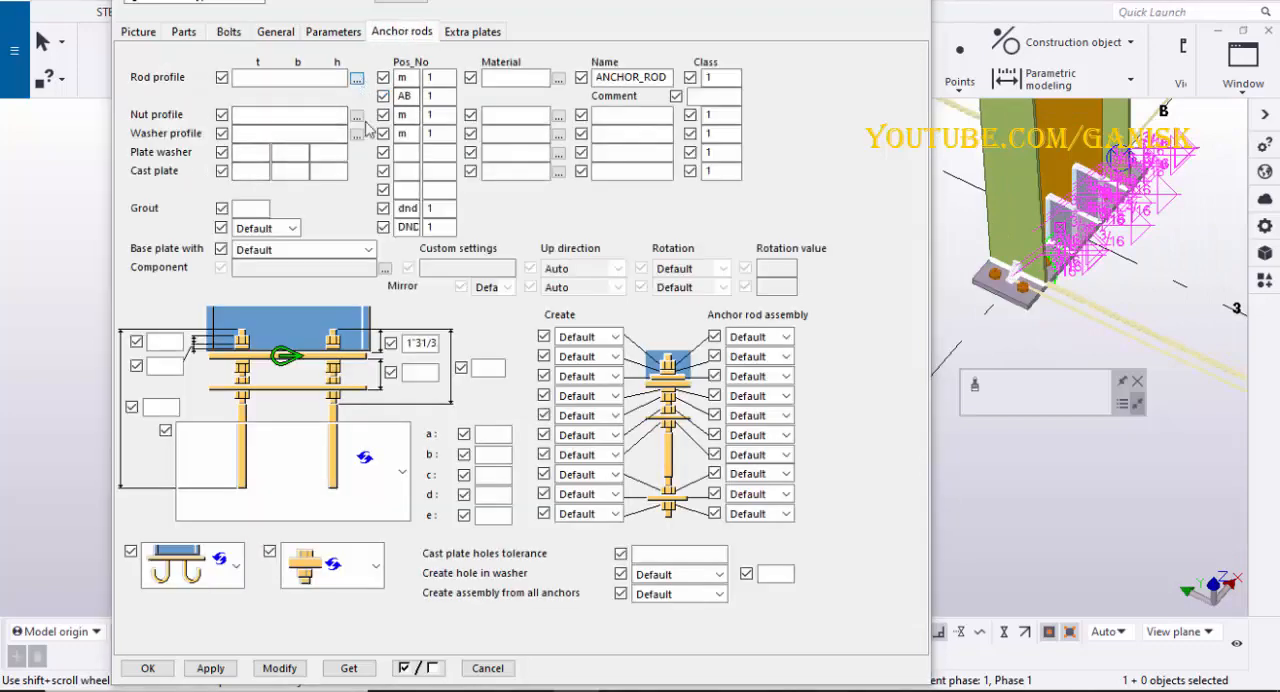
left_click(356, 76)
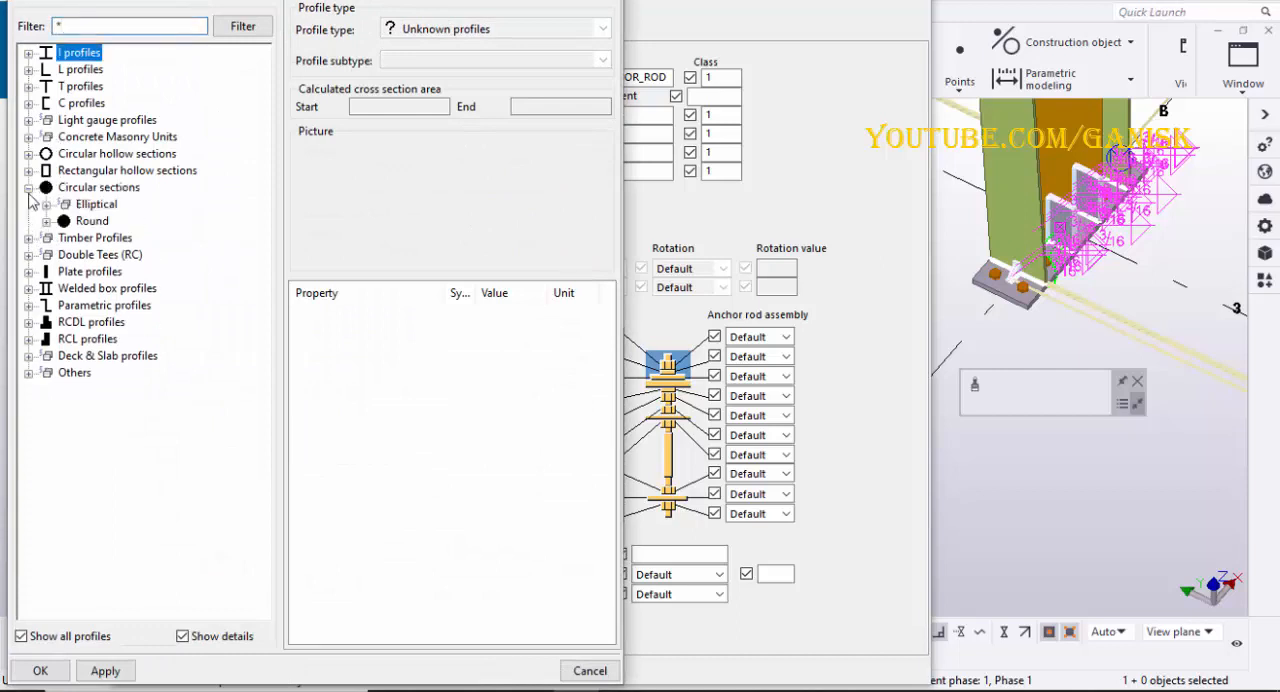
left_click(32, 220)
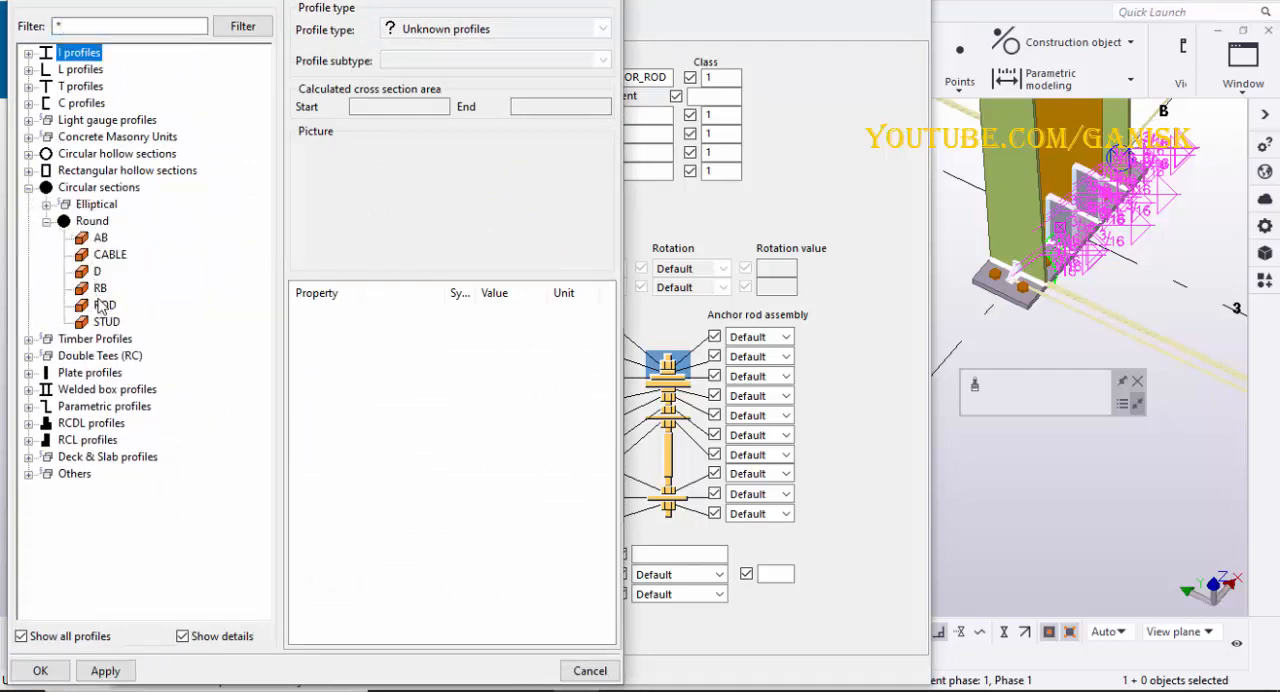
left_click(104, 304)
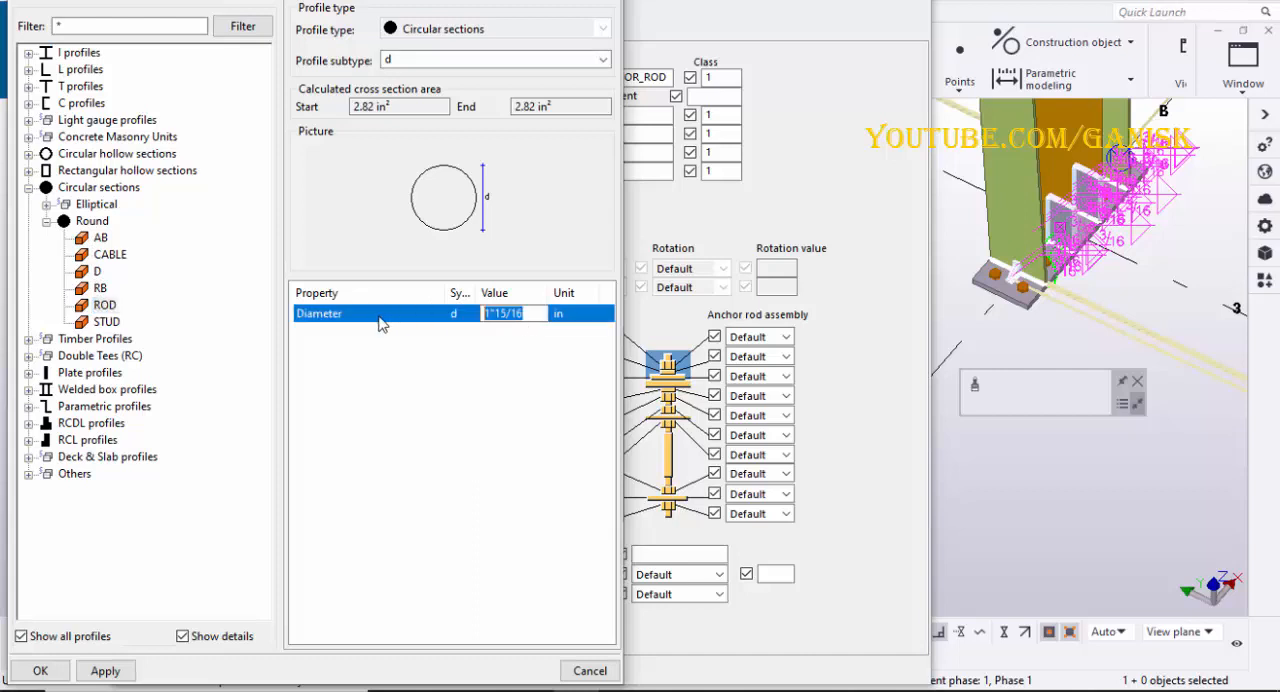
type("3/4")
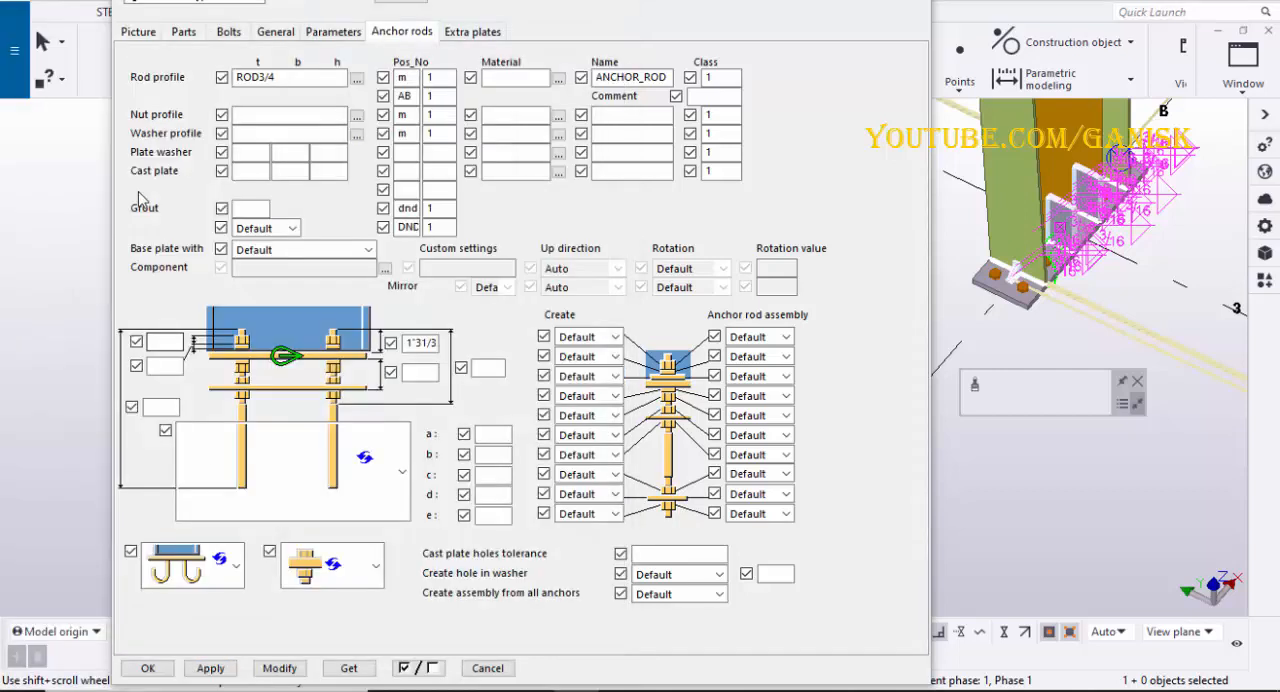
Pick a 3/4 heavy hex nut profile for the anchor rod nuts and confirm it.
left_click(356, 76)
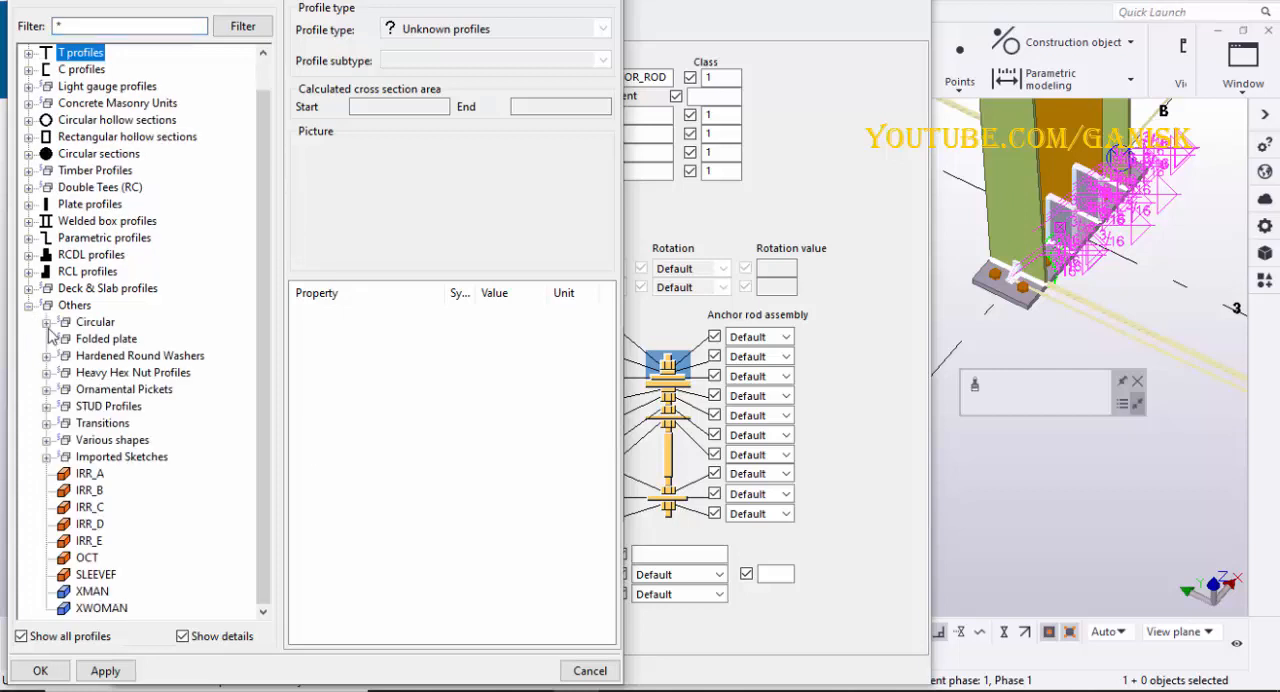
mouse_move(88, 376)
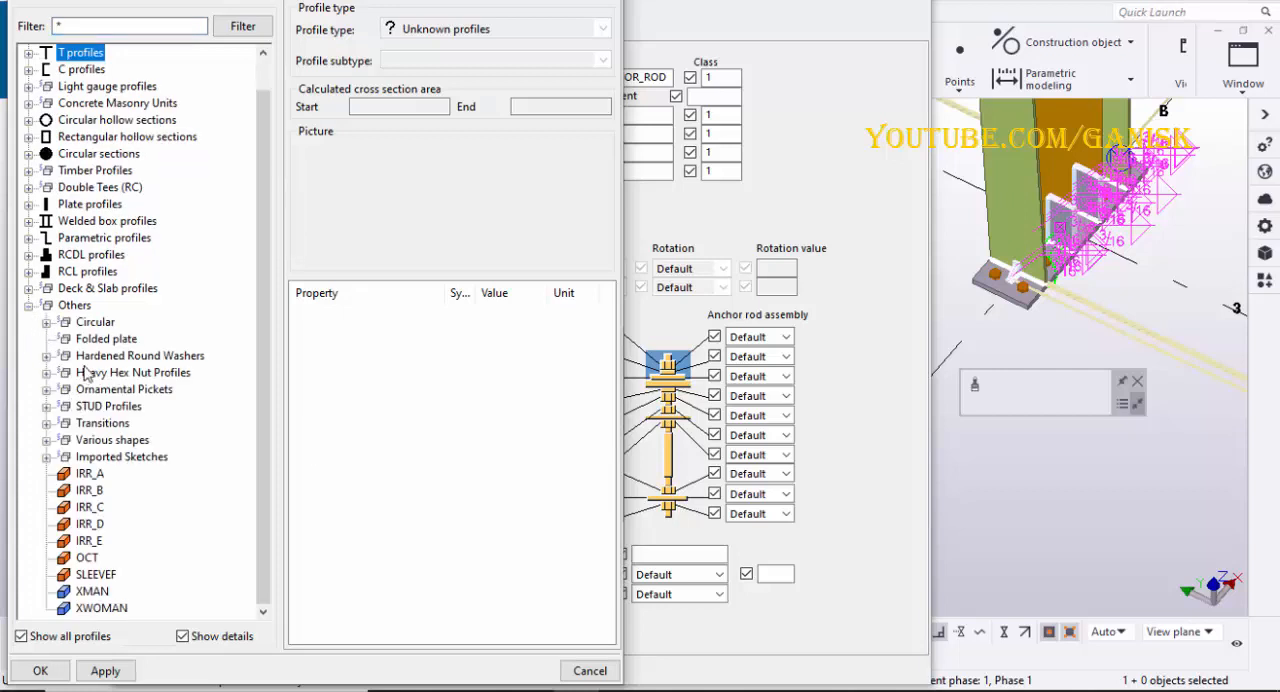
left_click(48, 372)
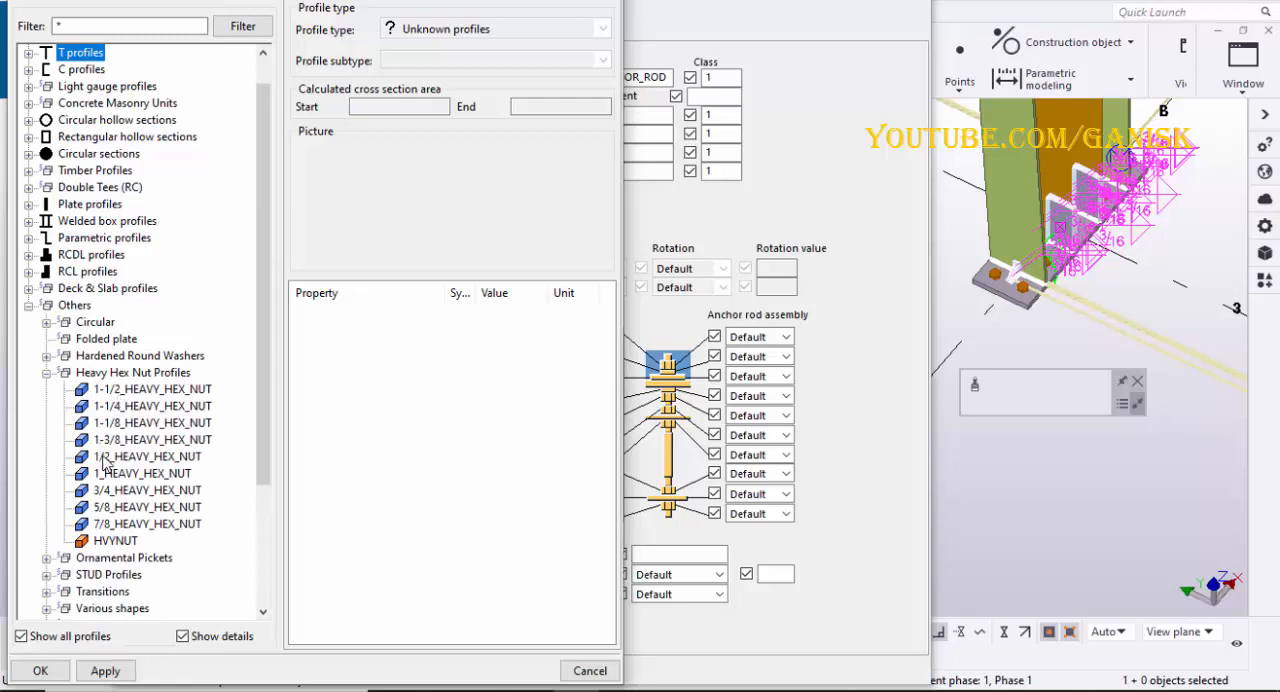
left_click(148, 490)
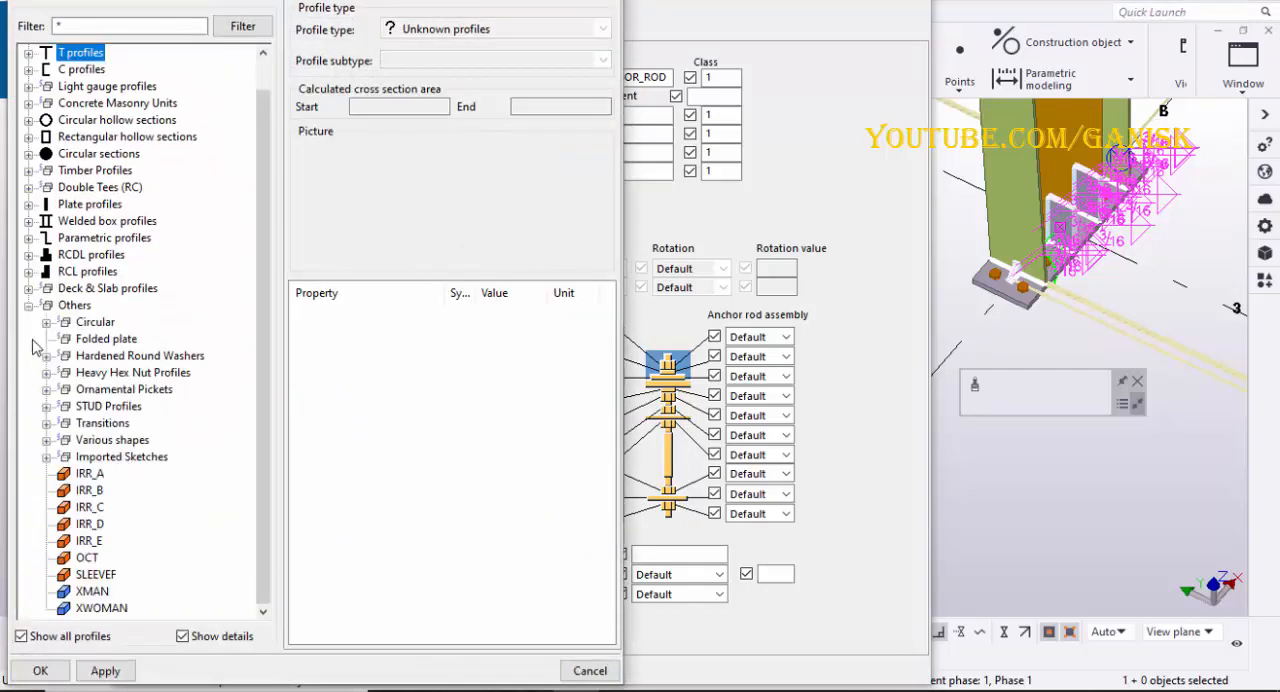
mouse_move(98, 400)
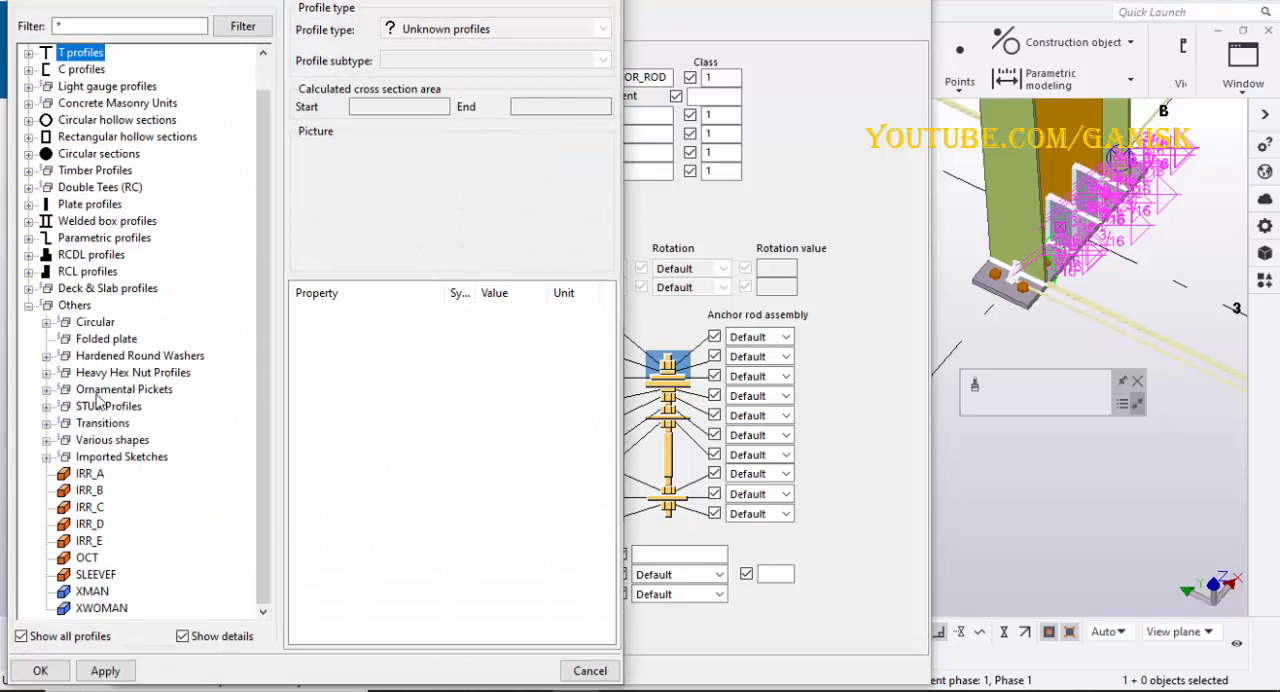
mouse_move(144, 360)
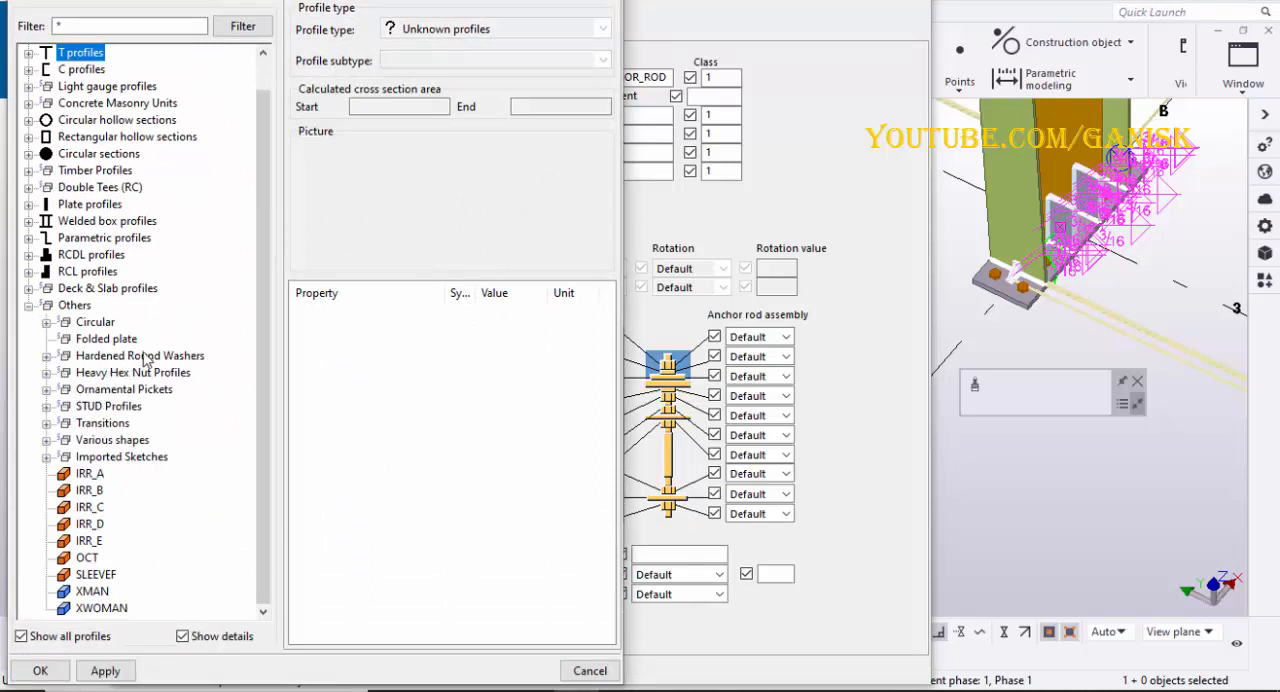
left_click(48, 354)
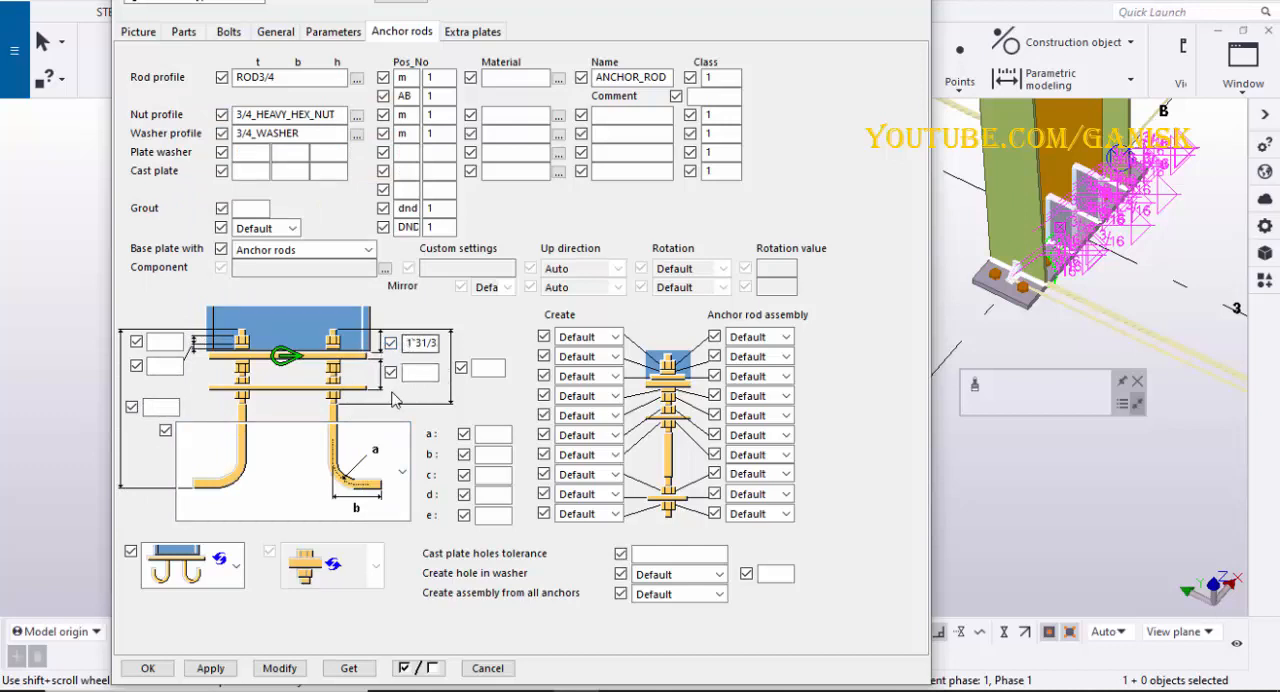
Apply the anchor rod settings so hooked ROD3/4 rods with nuts appear beneath the base plate.
left_click(616, 336)
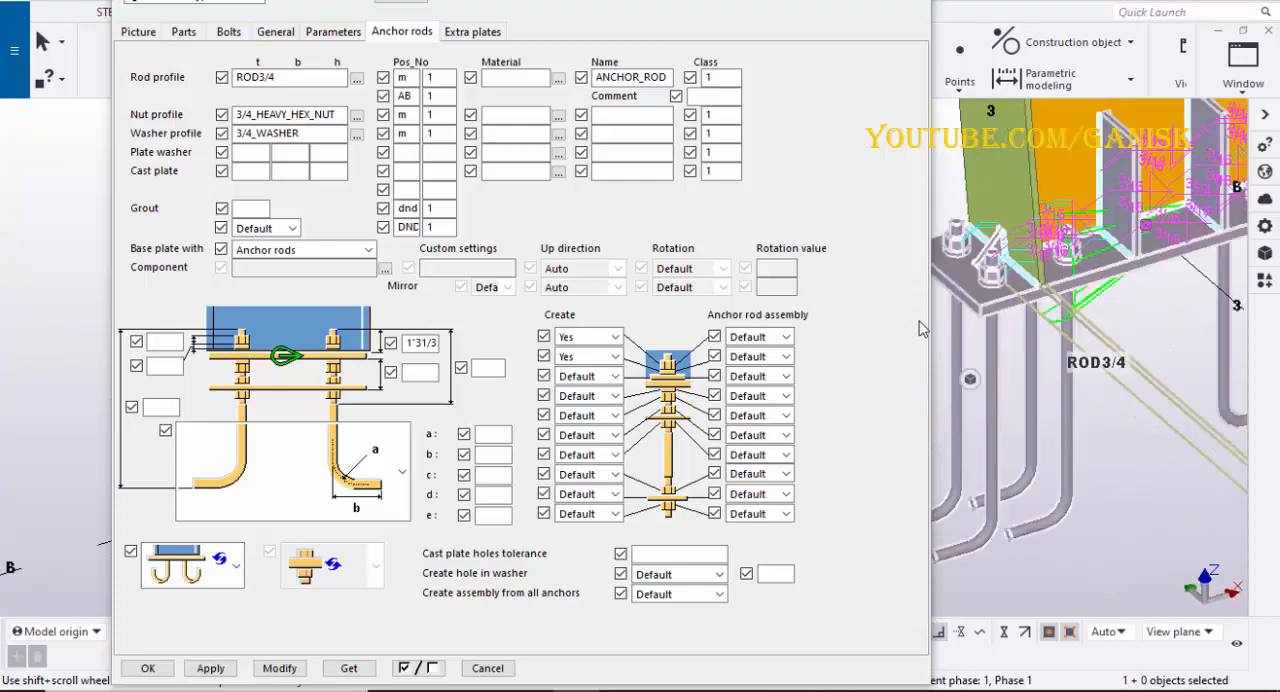
left_click(136, 32)
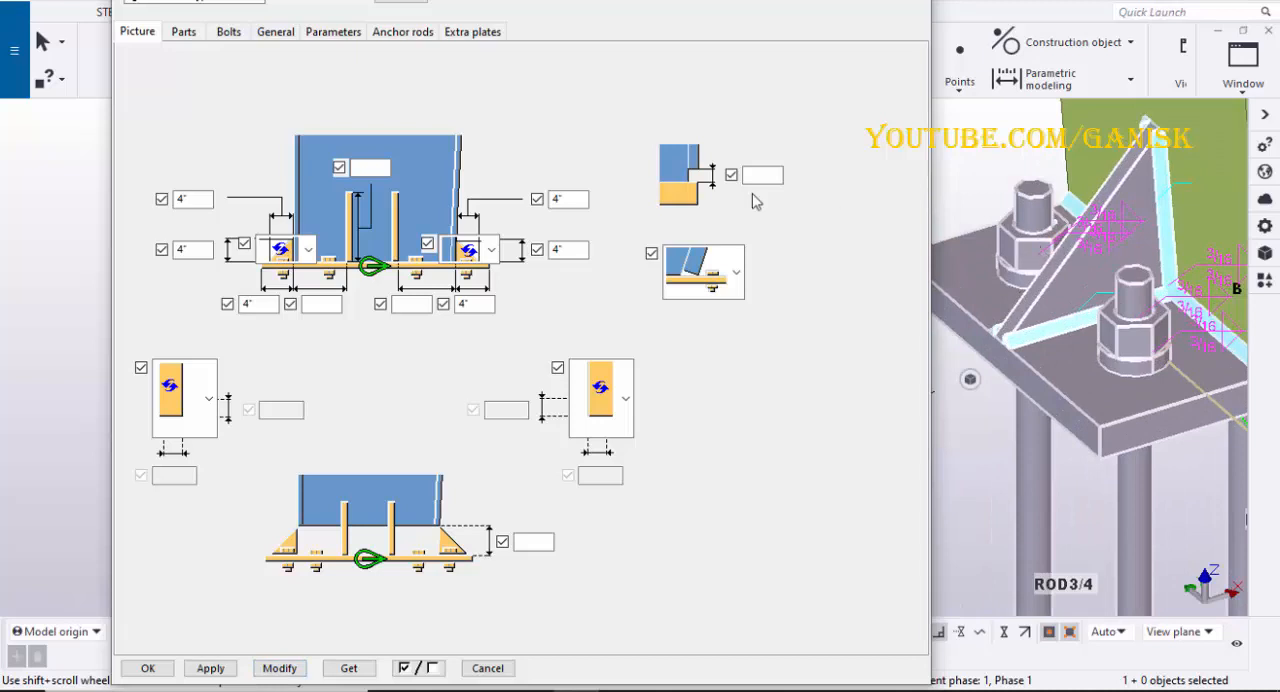
Set the flange stiffener thickness to 1/4 on the Parts tab and apply it.
left_click(184, 32)
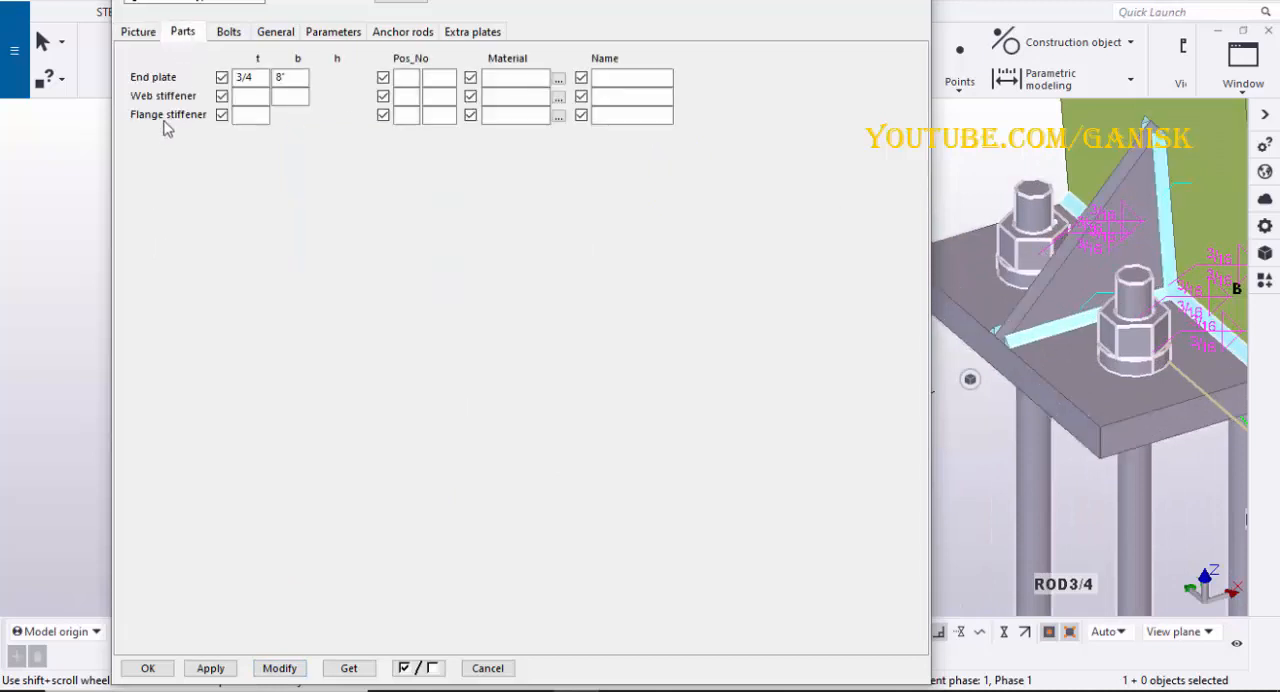
left_click(250, 114)
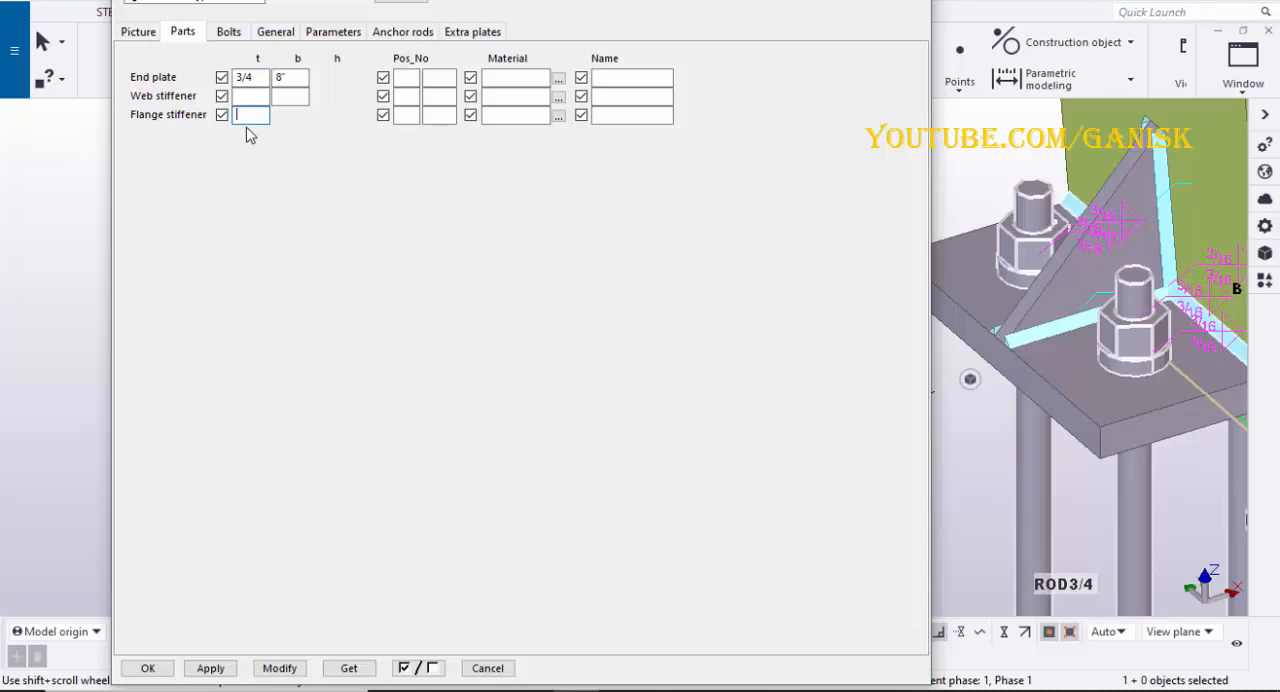
type("1/4")
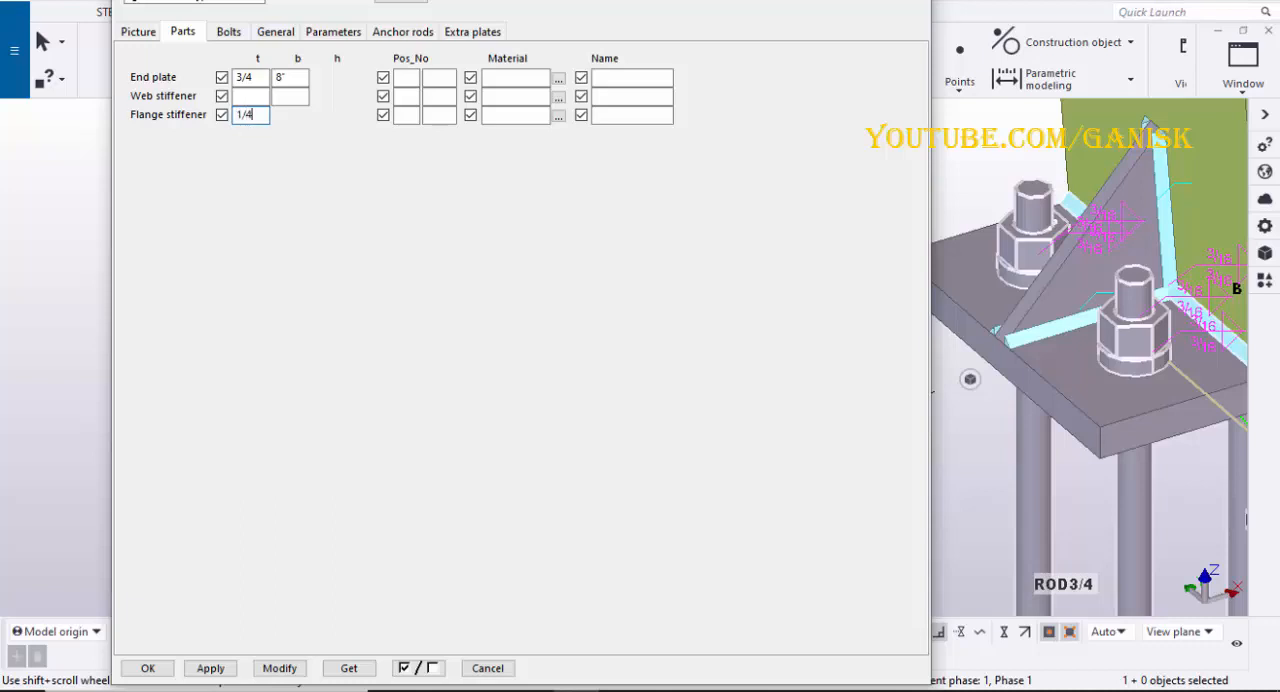
left_click(280, 668)
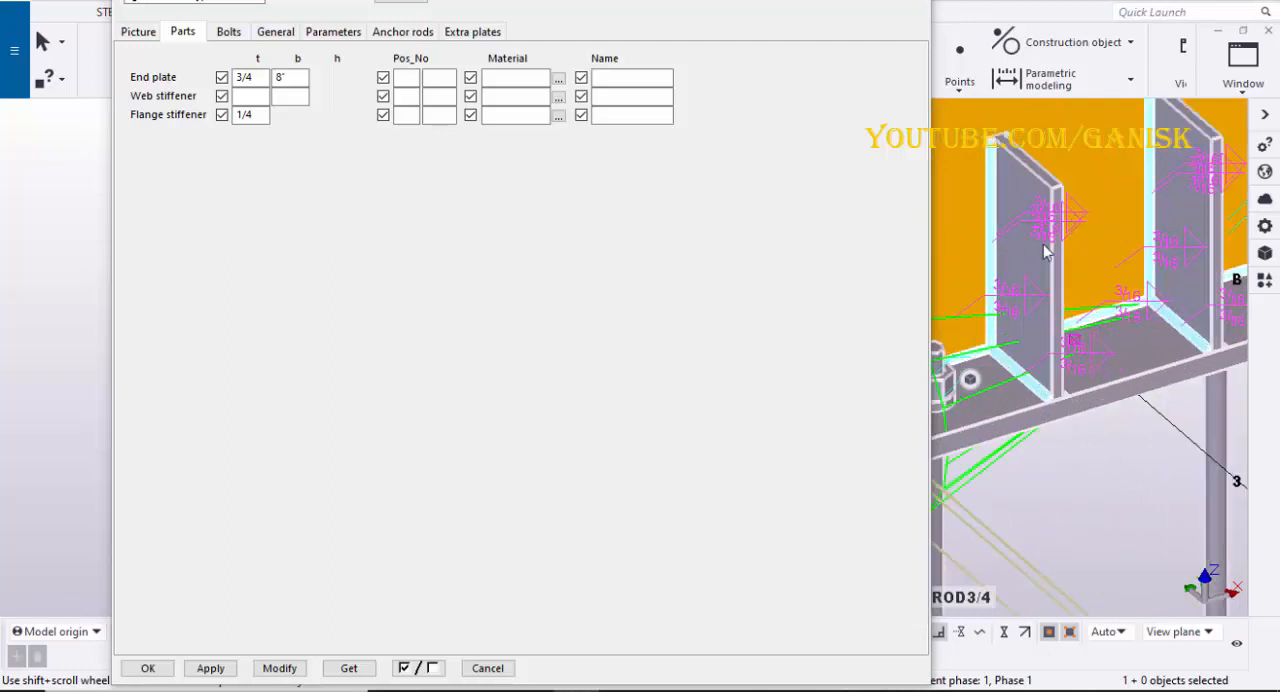
Set a stiffener dimension of 6 on the Picture tab, then web stiffener thickness 1/4 and width 3'.
left_click(136, 32)
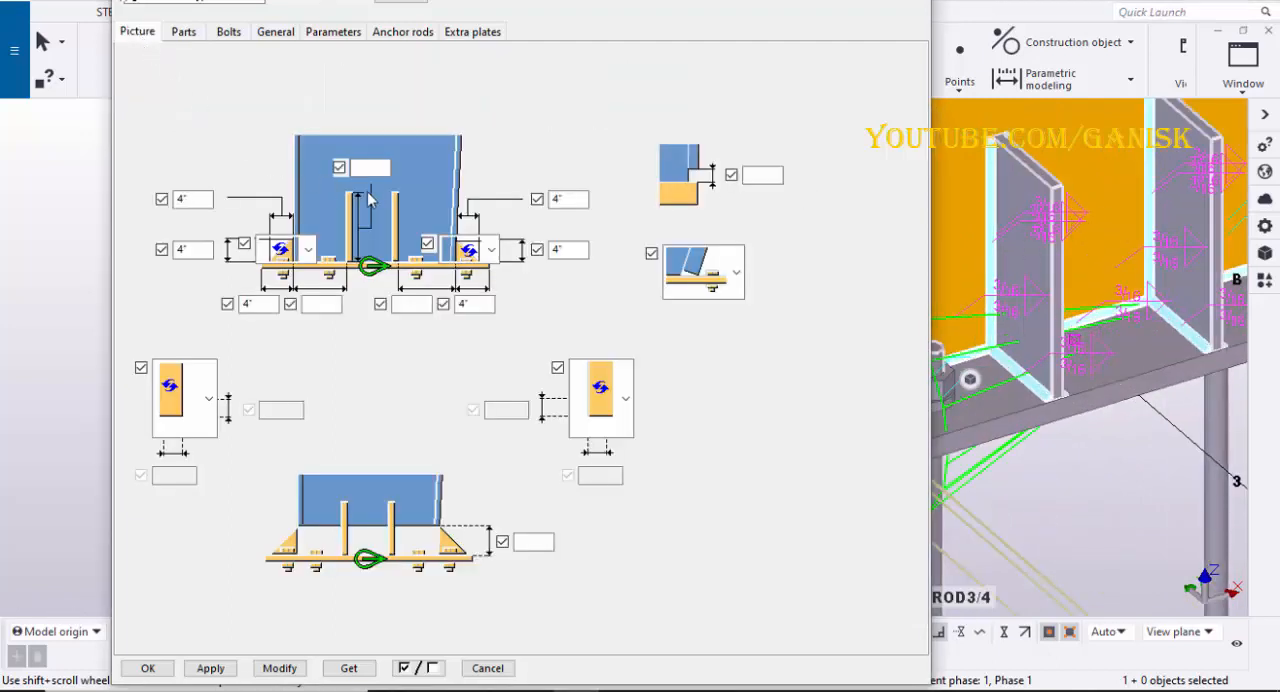
left_click(370, 168)
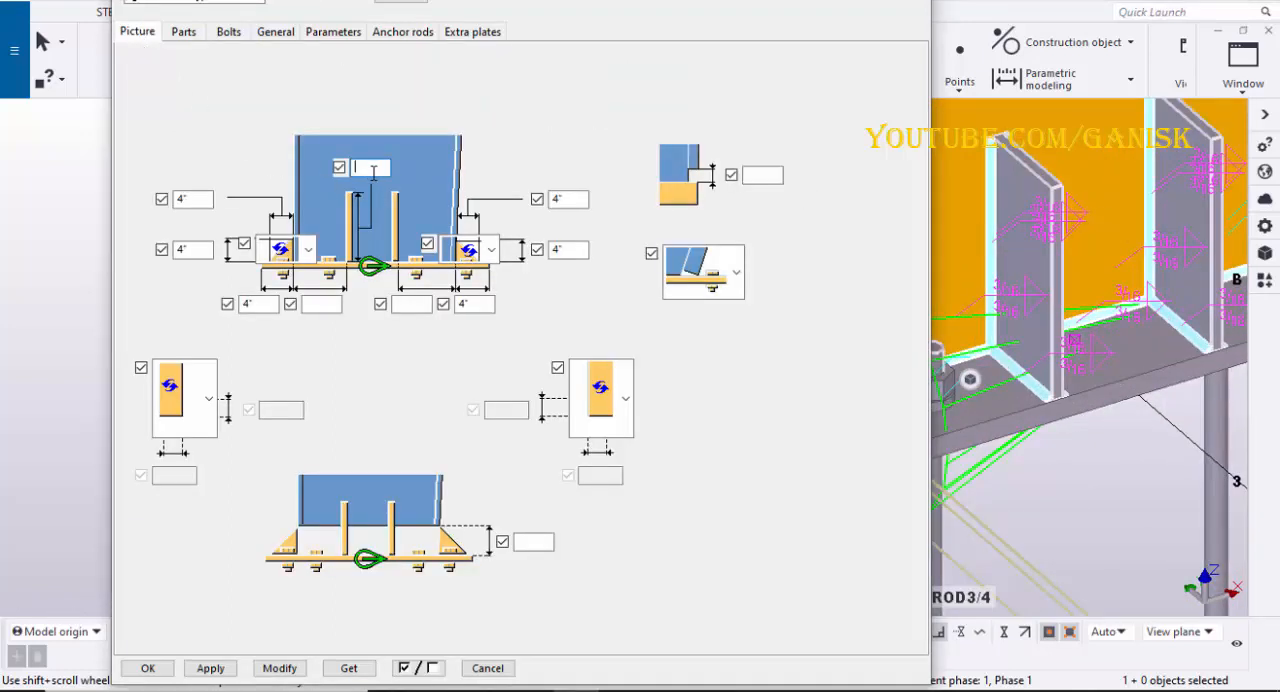
type("6")
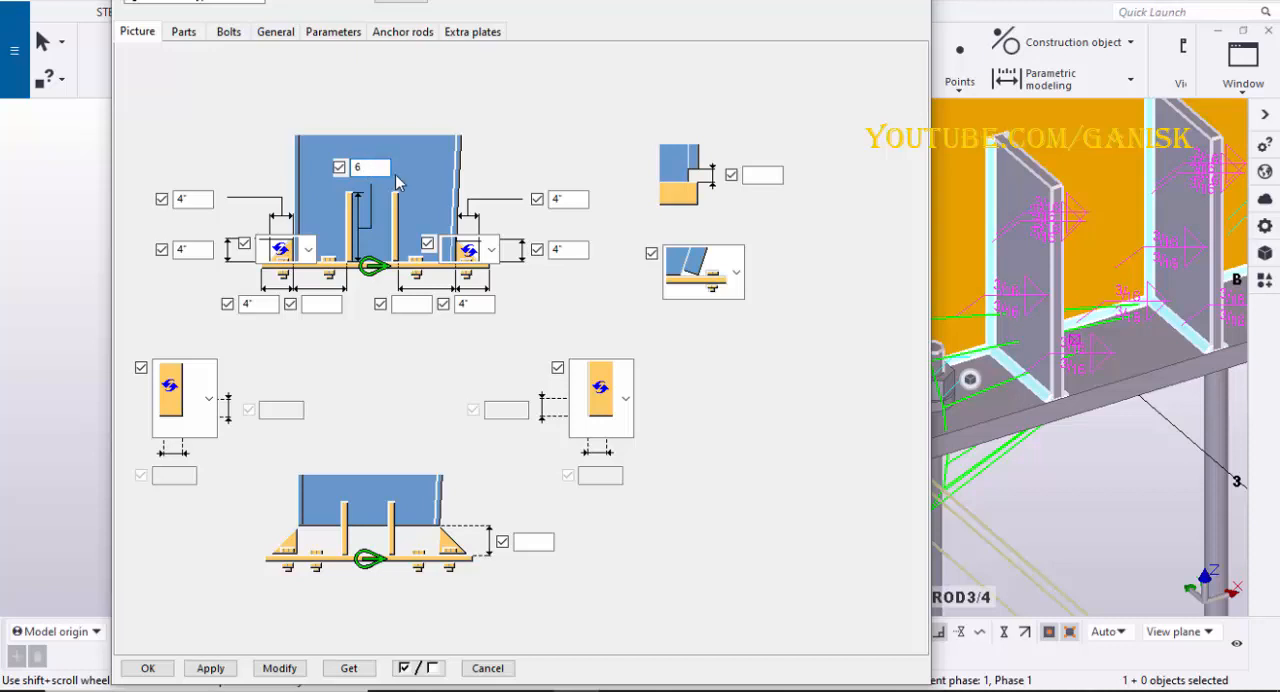
left_click(184, 32)
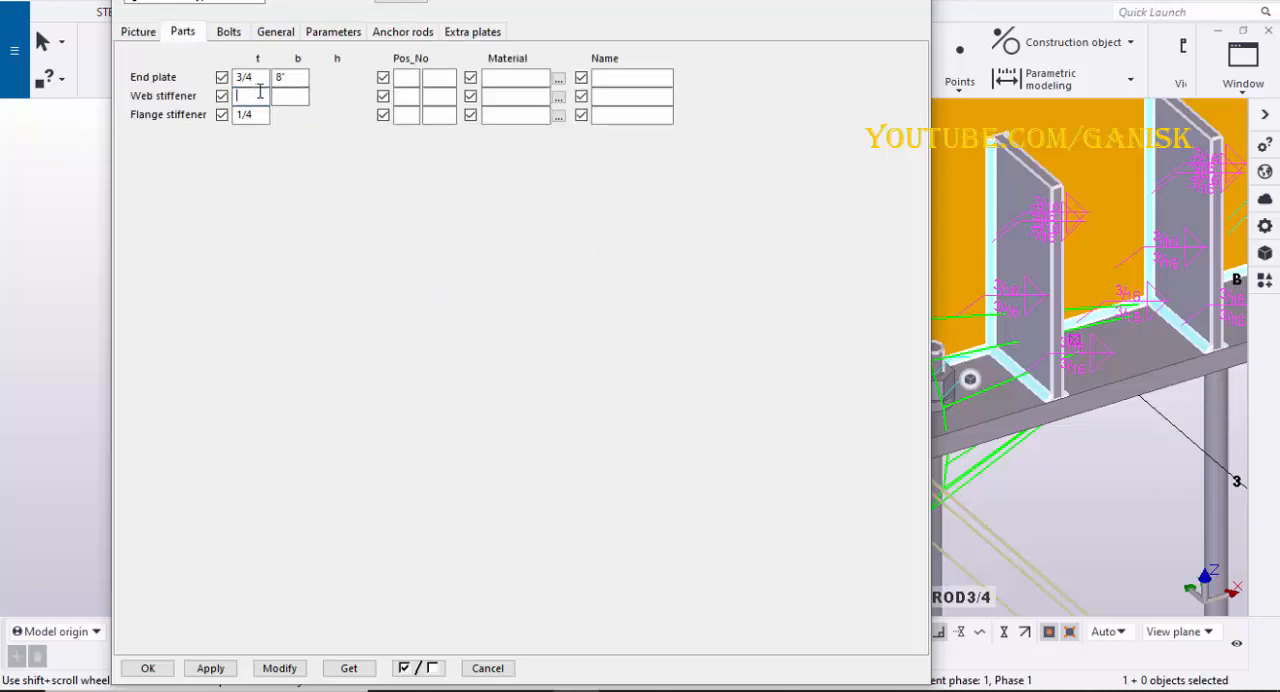
type("1/4")
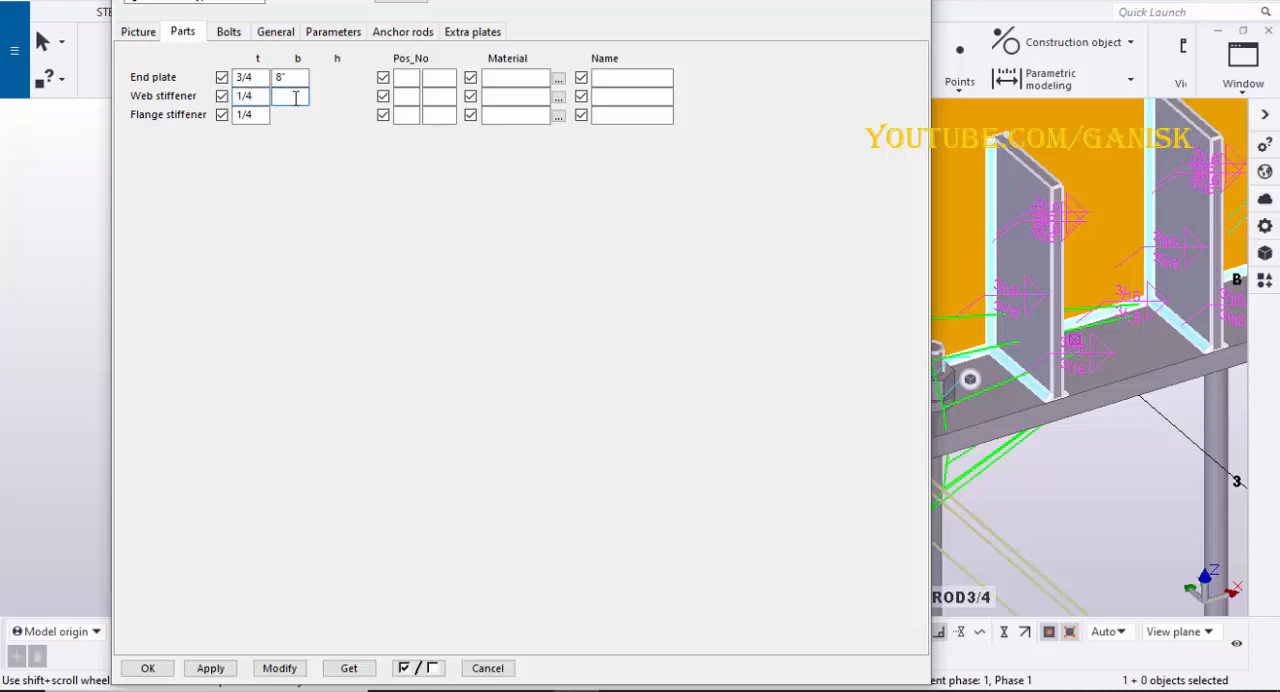
type("3'")
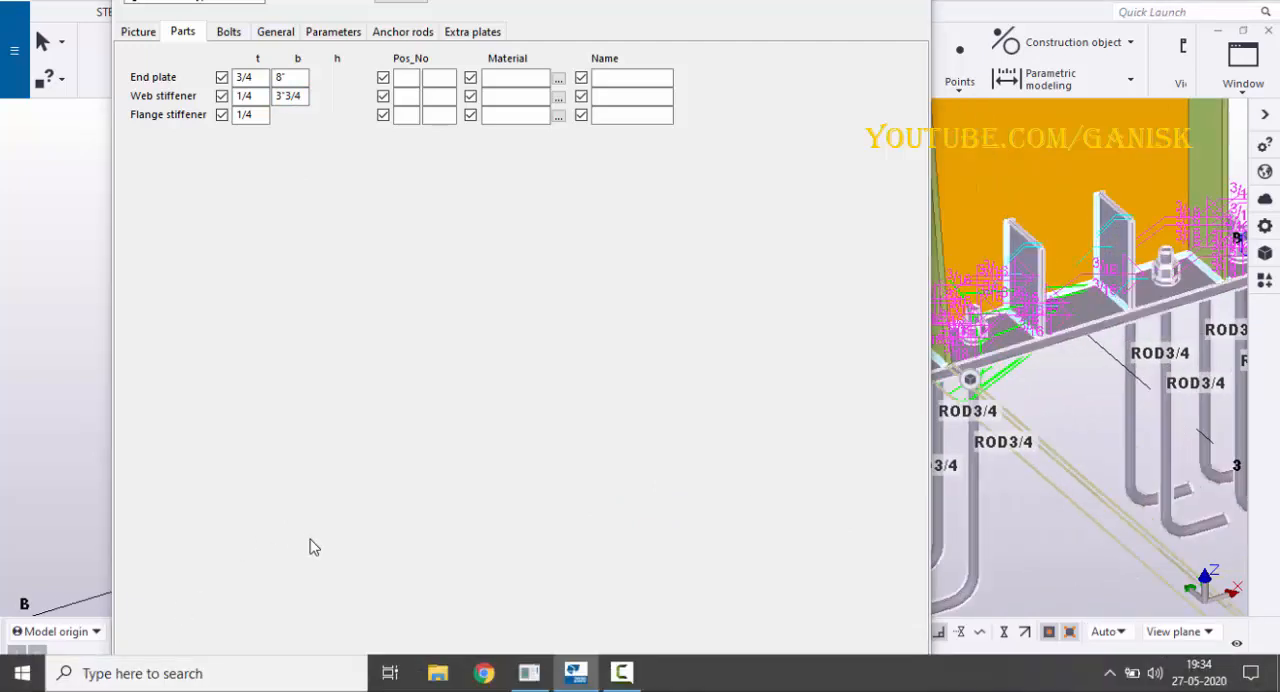
Apply the stiffener settings and redraw the view to show the finished column base with plate, bolts and anchor rods.
left_click(210, 668)
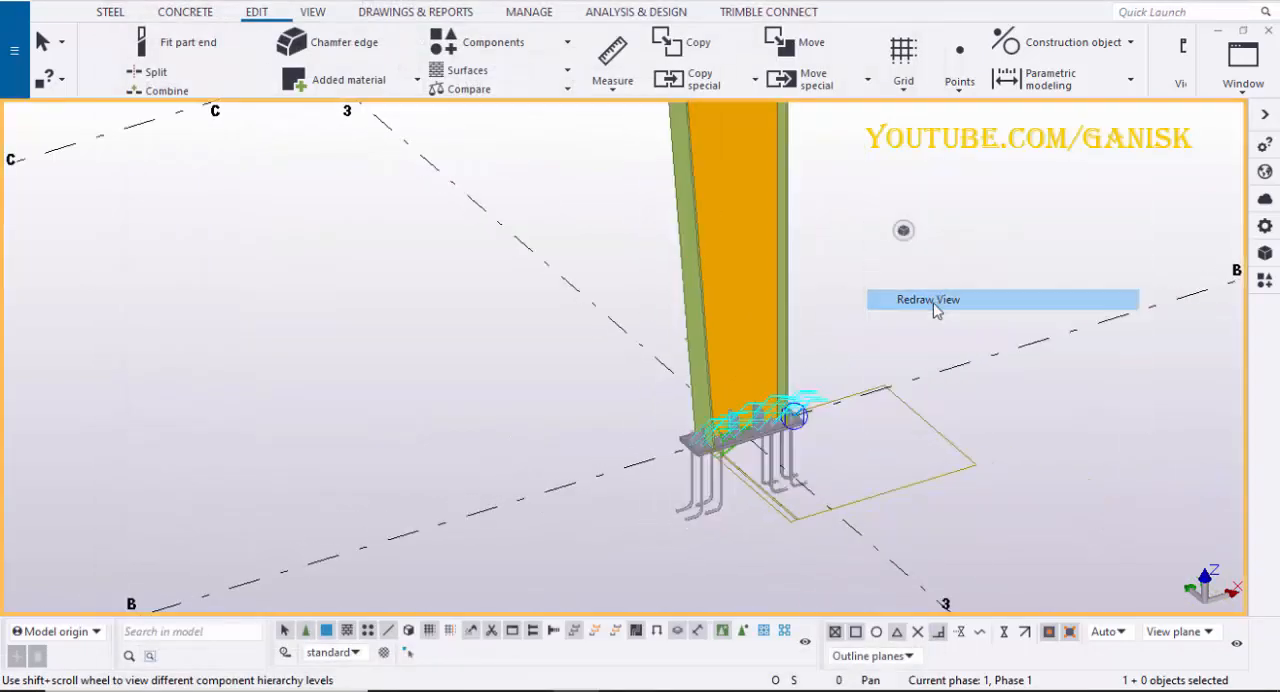
left_click(928, 300)
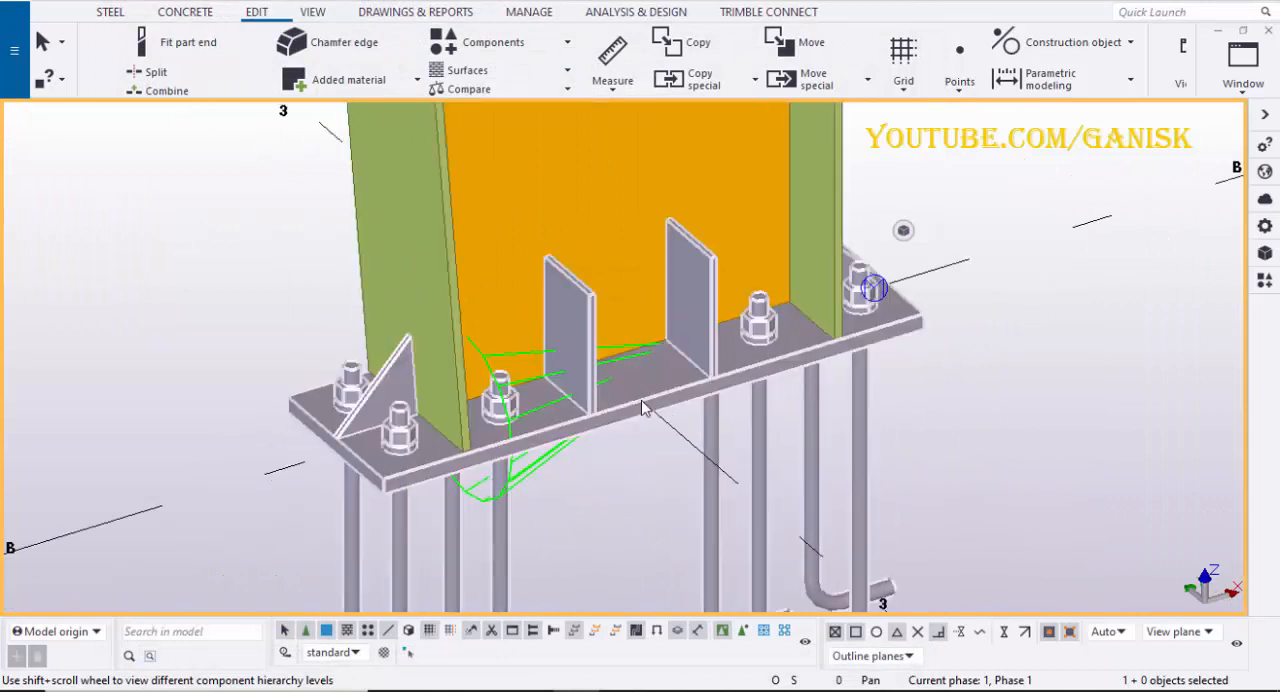
left_click(312, 12)
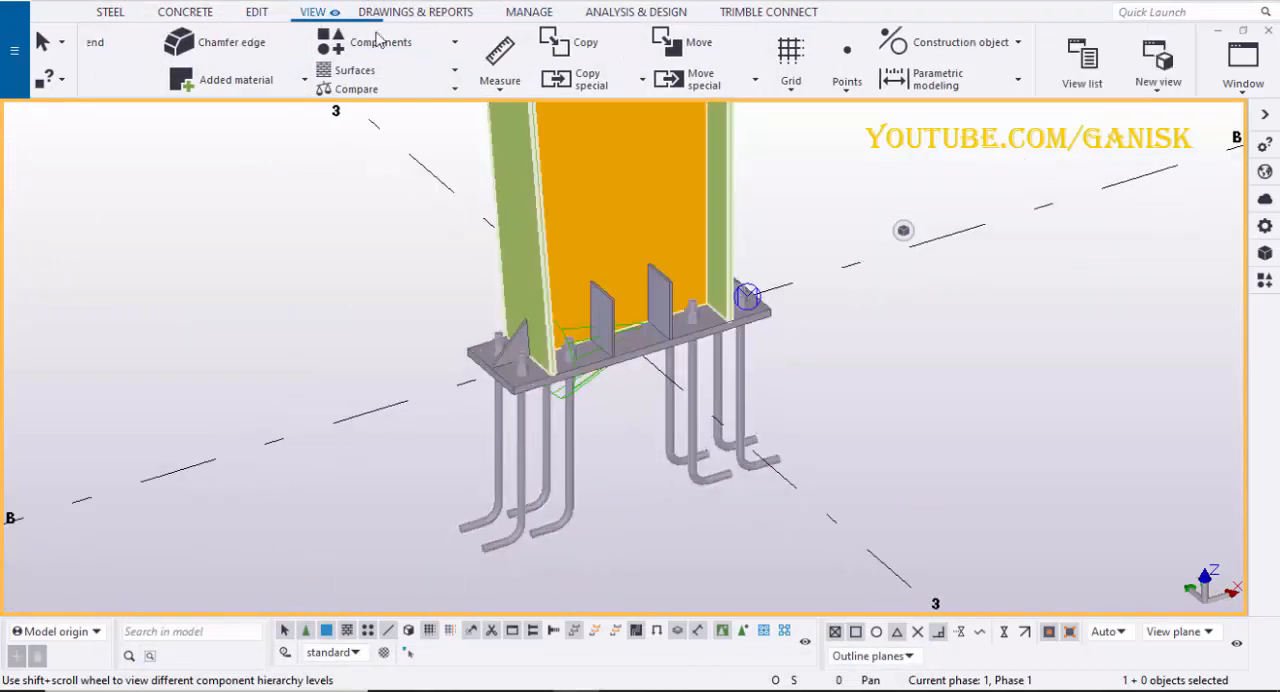
left_click(312, 12)
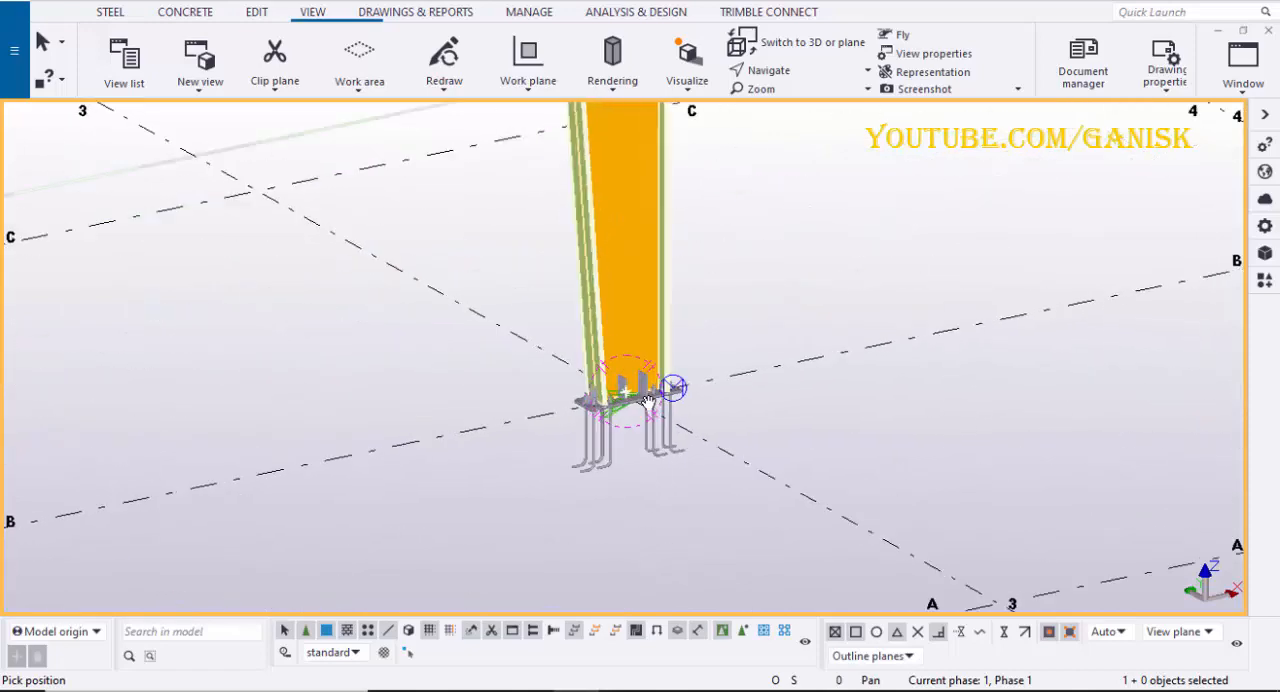
right_click(650, 400)
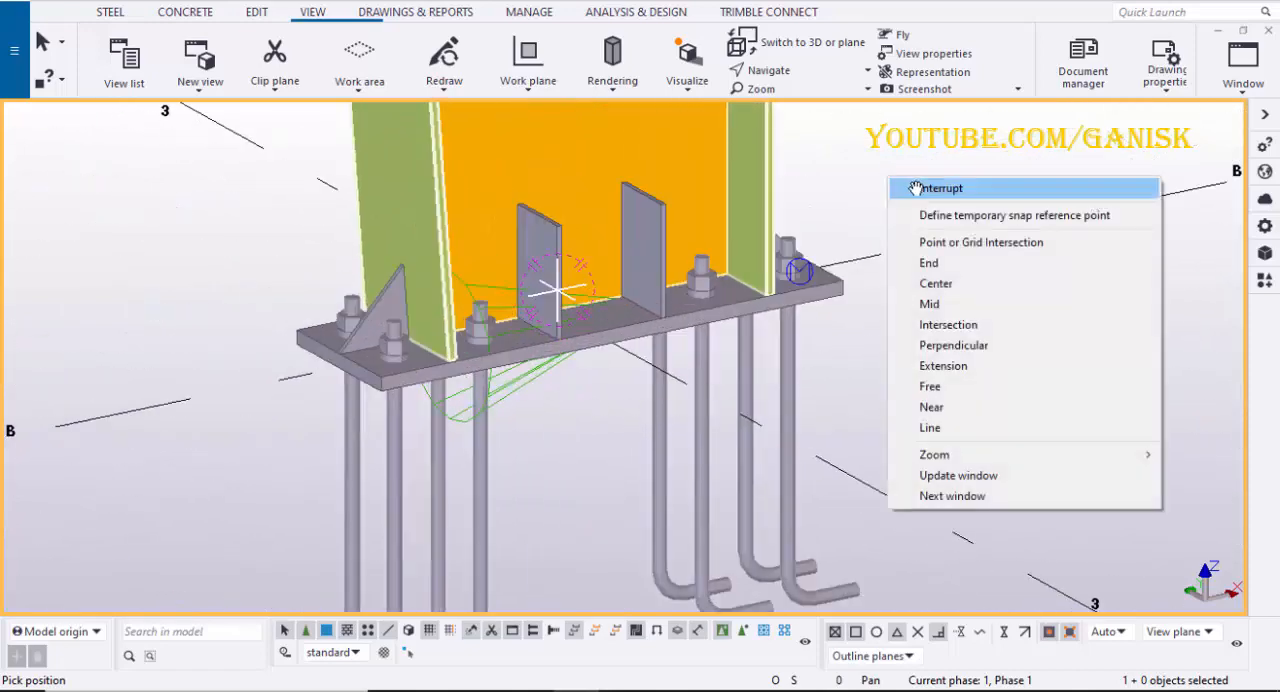